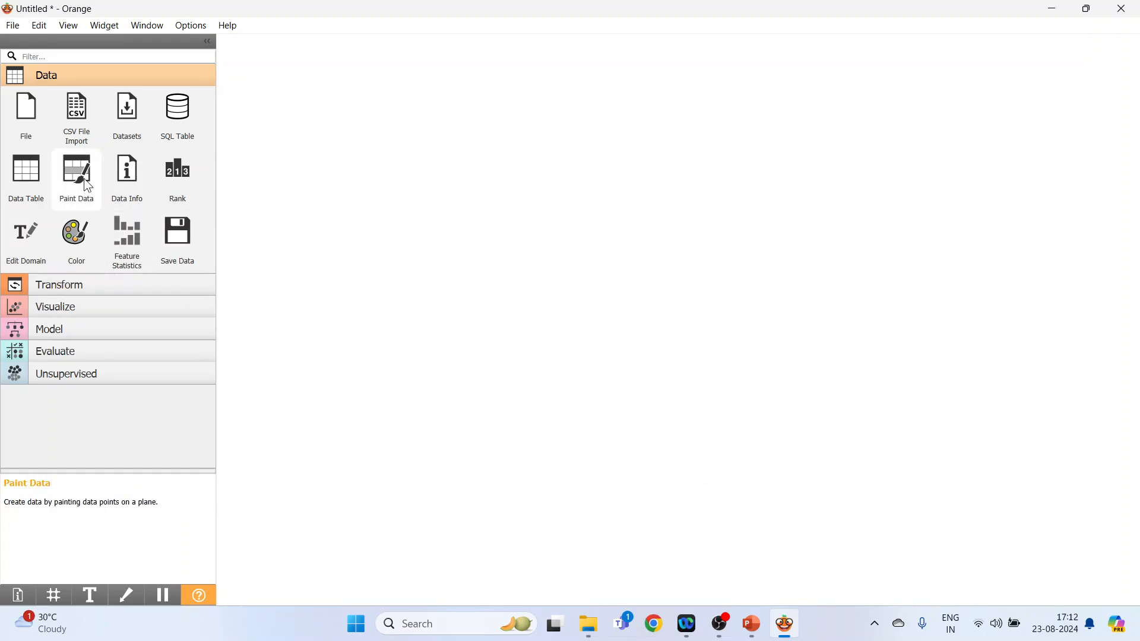
mouse_move(77, 109)
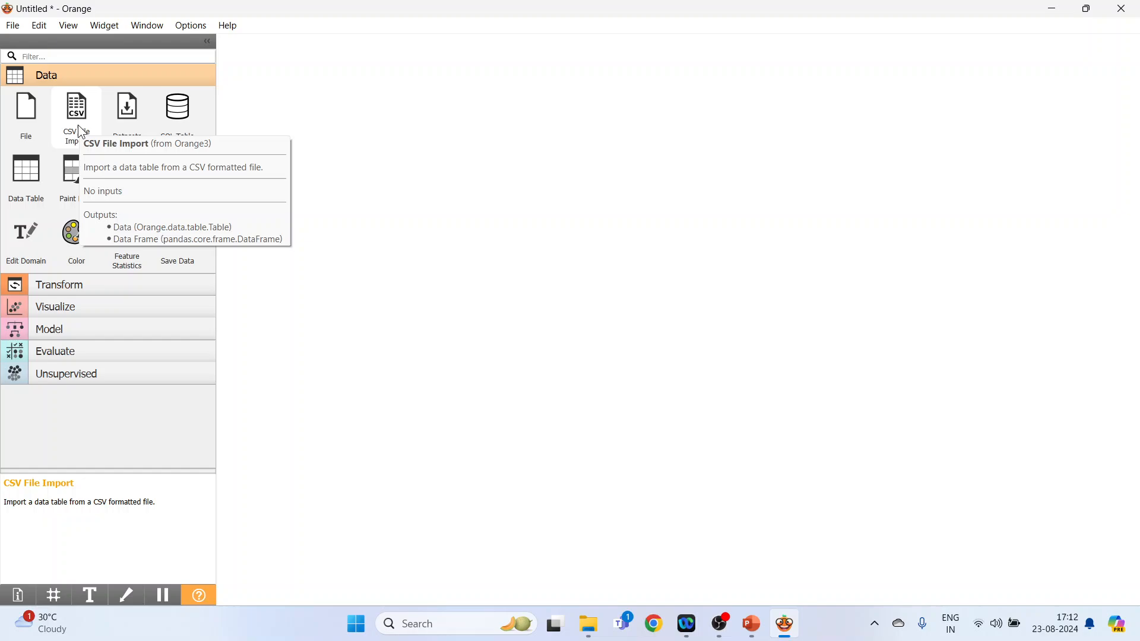
mouse_move(177, 113)
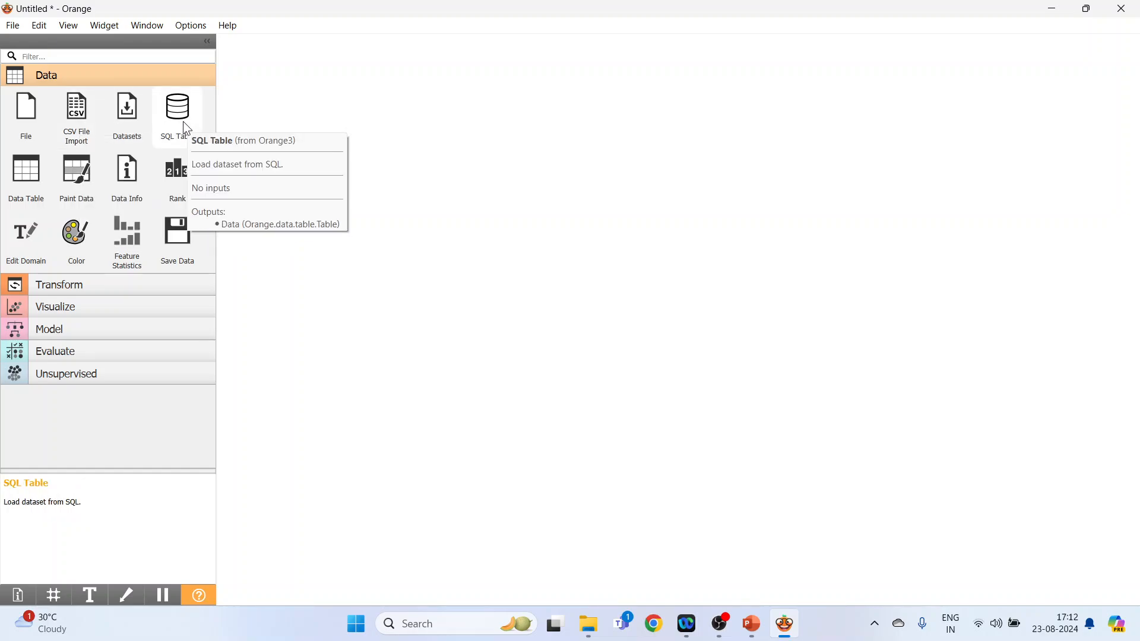
mouse_move(159, 114)
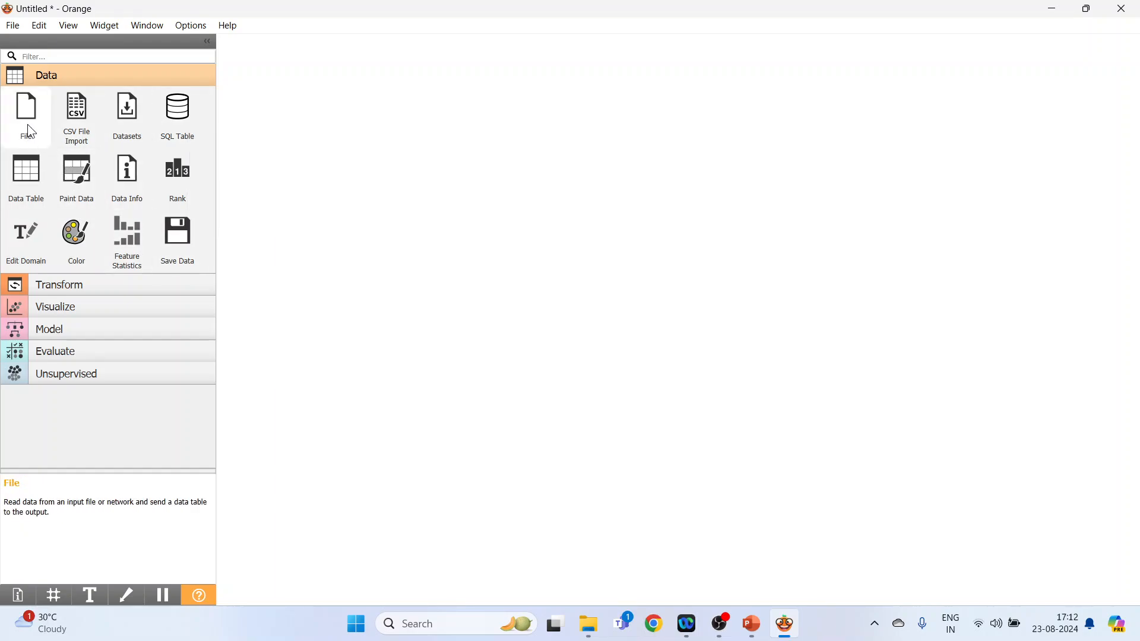
Add a File widget, open its settings, and browse for a different data file.
drag(26, 105, 327, 146)
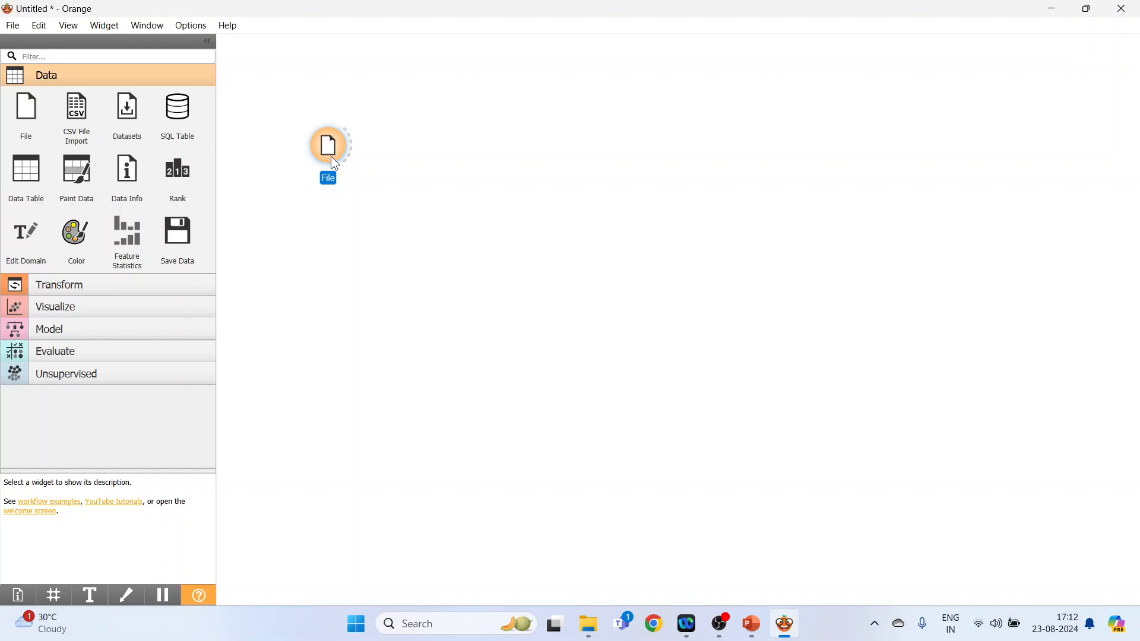
double_click(328, 145)
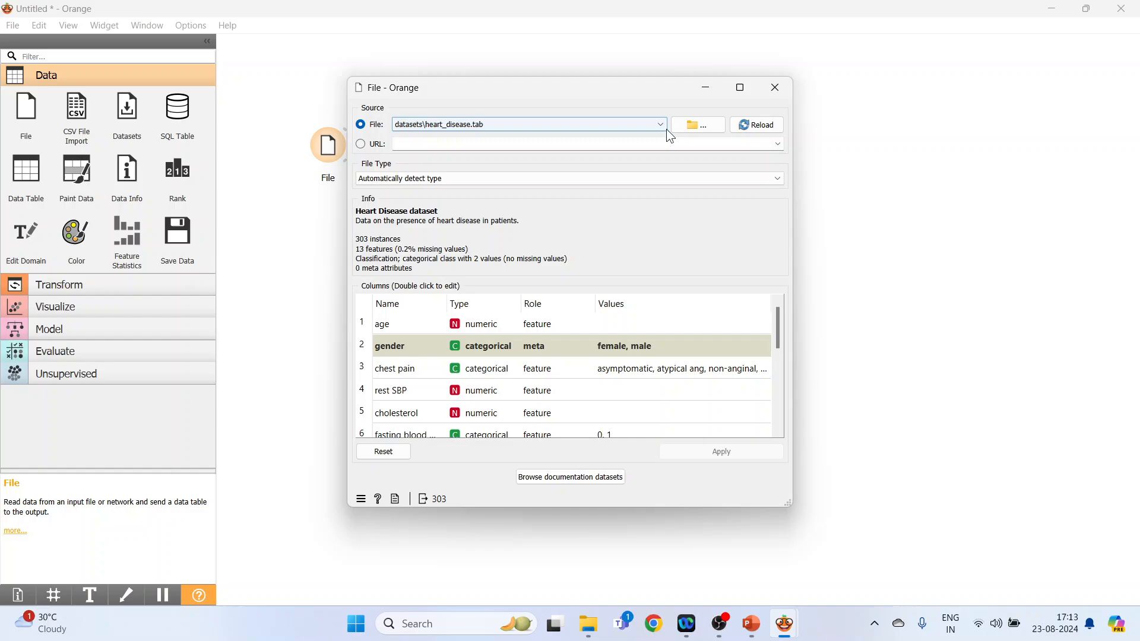
click(657, 125)
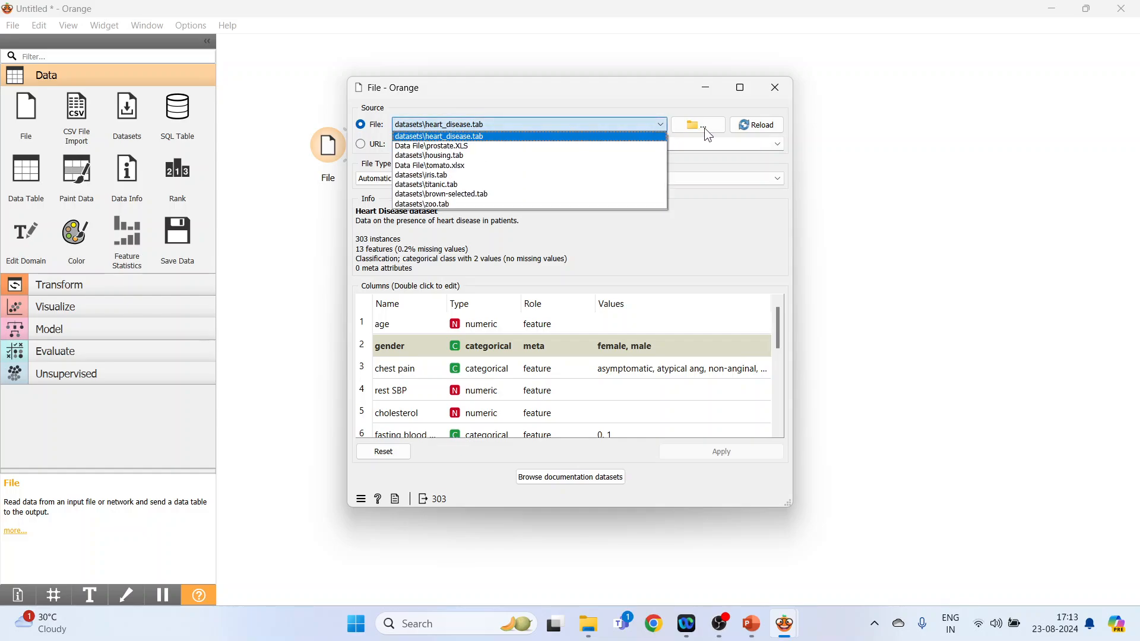
click(691, 124)
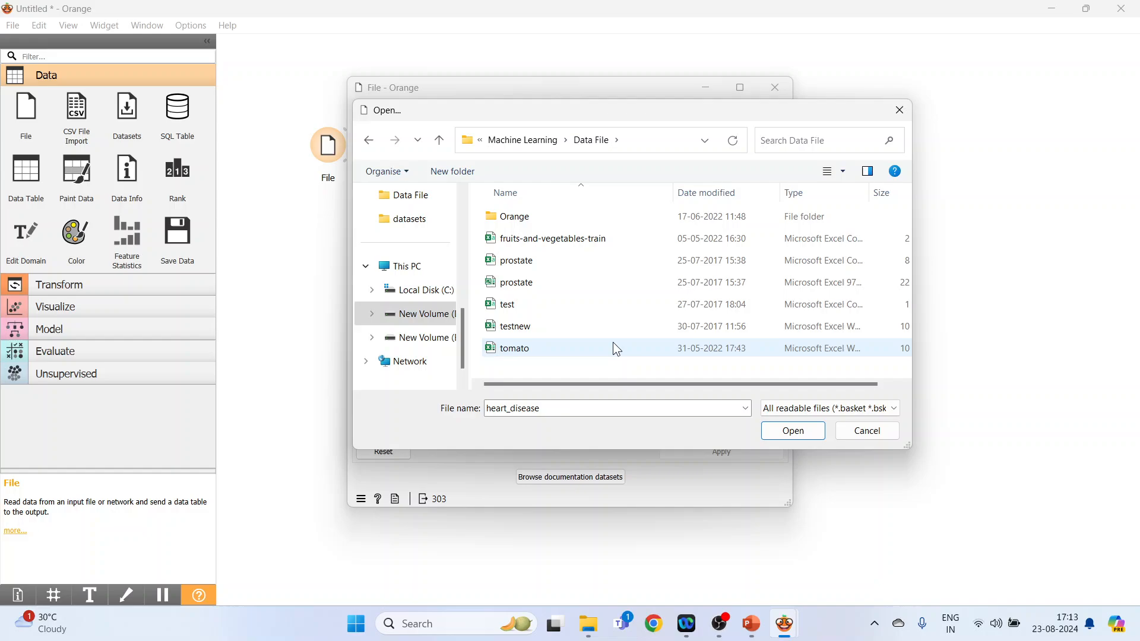
Load the prostate Excel 97 spreadsheet into the File widget.
click(516, 282)
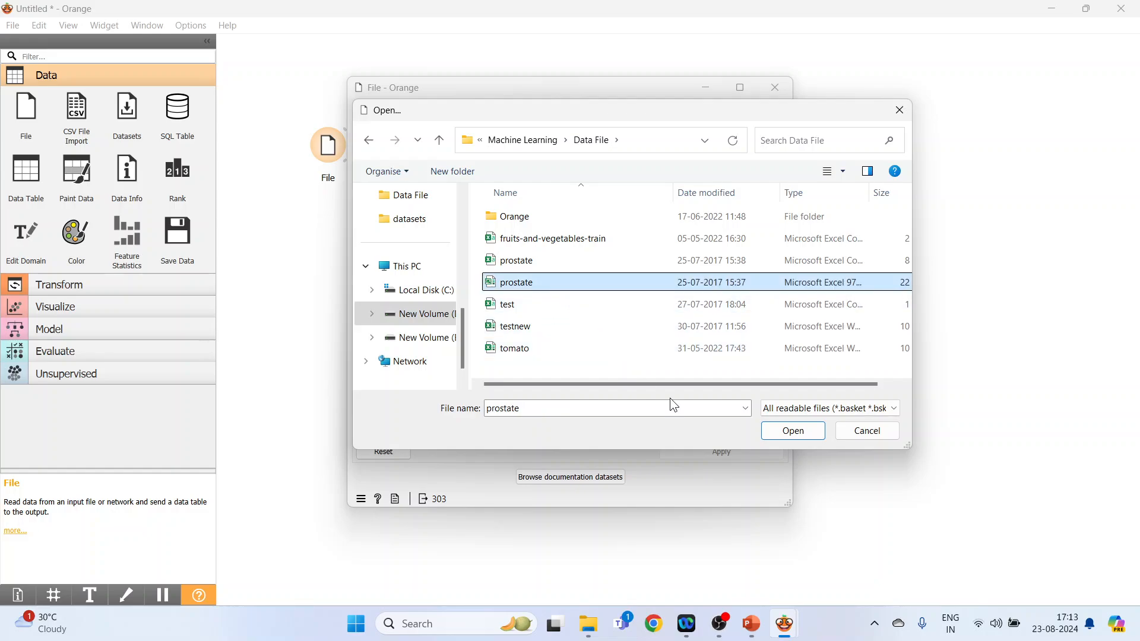
click(791, 430)
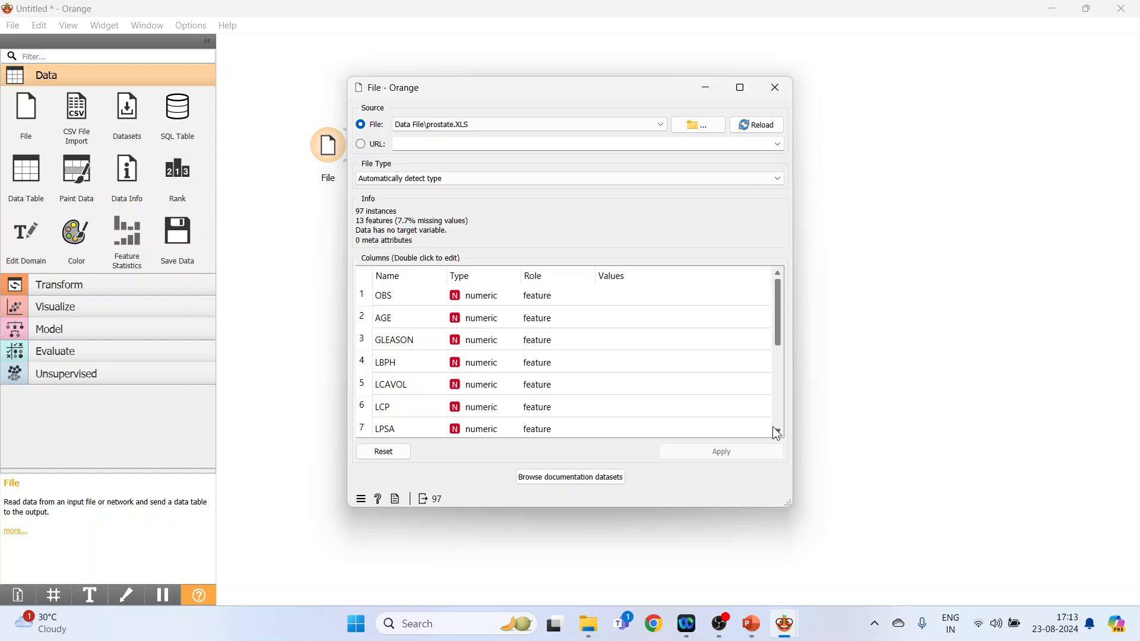
mouse_move(543, 253)
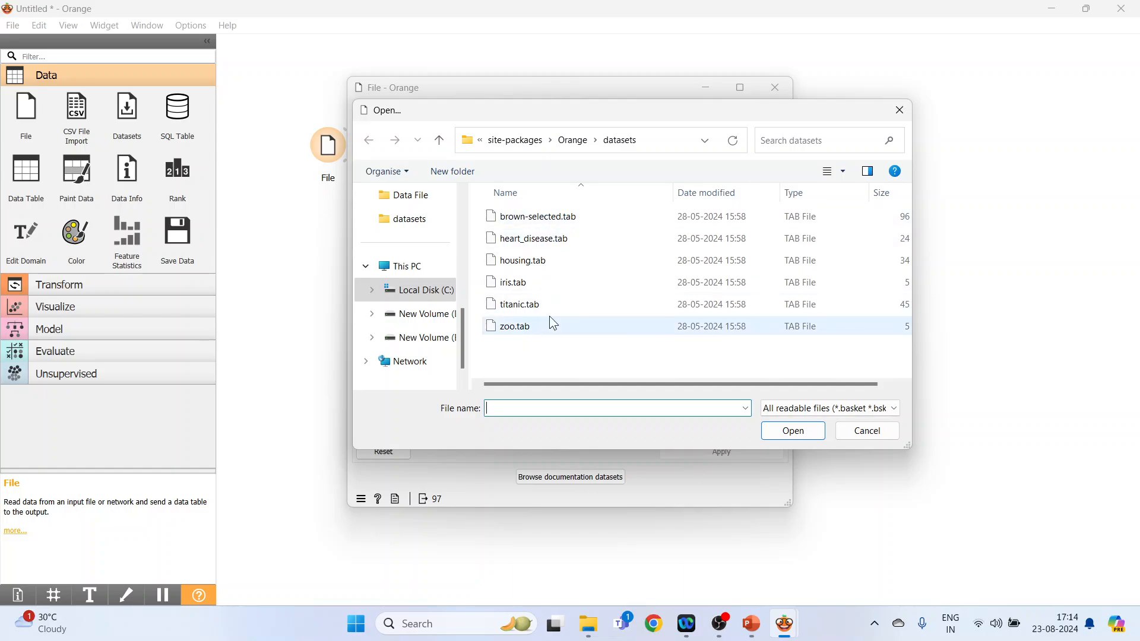
Reload heart_disease.tab into the File widget and close its settings window.
double_click(533, 239)
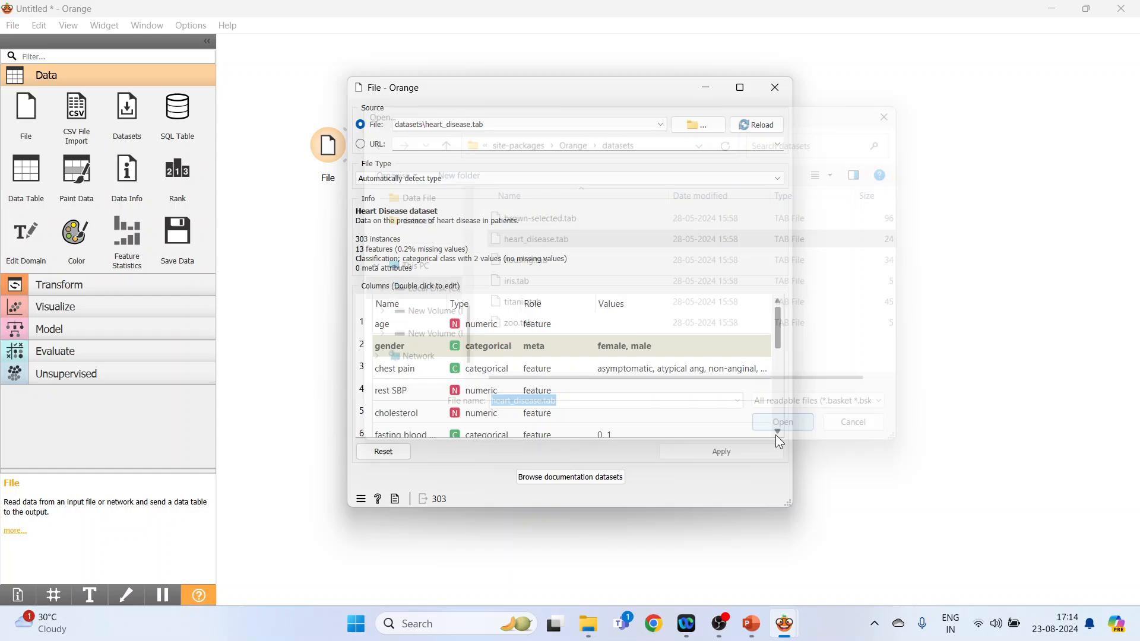
click(782, 422)
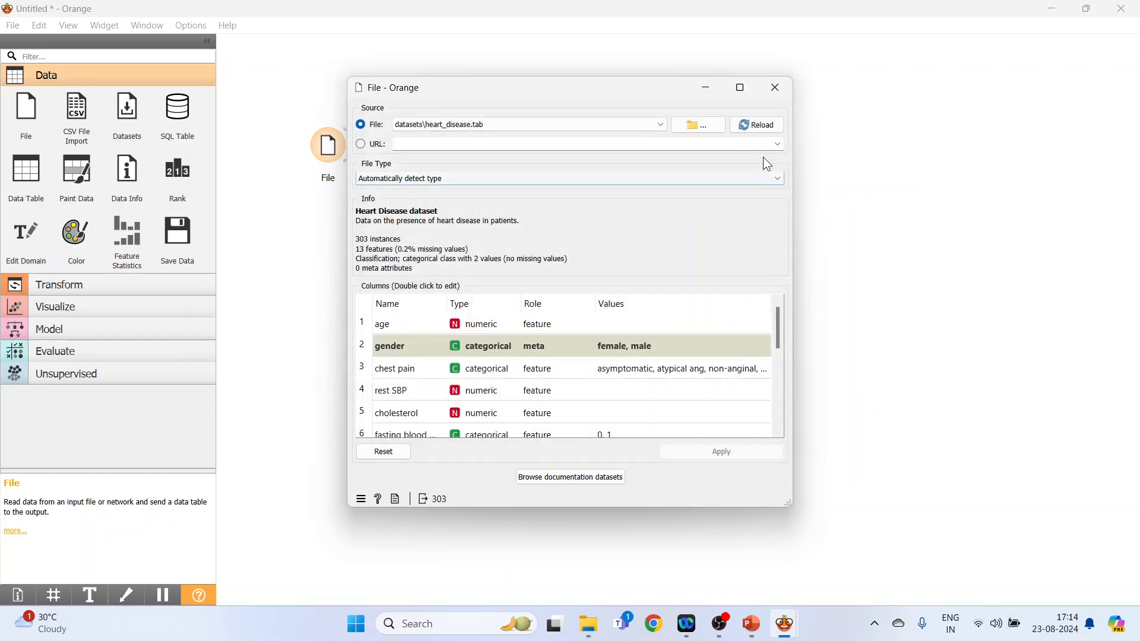
click(773, 87)
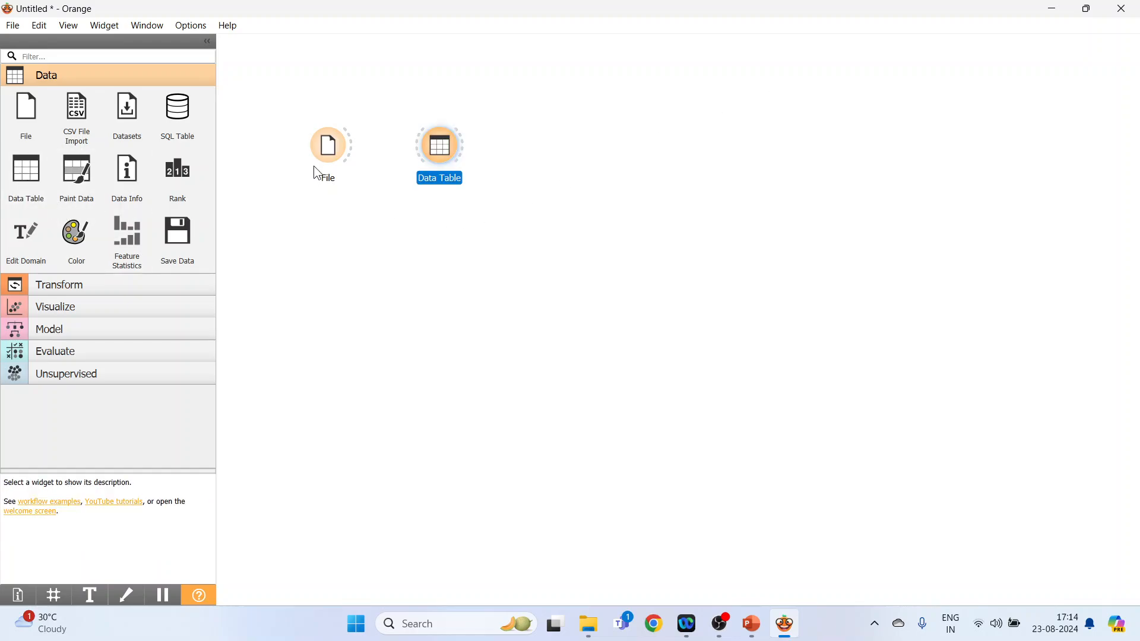
Connect the File widget's data output to the Data Table input.
drag(351, 145, 417, 145)
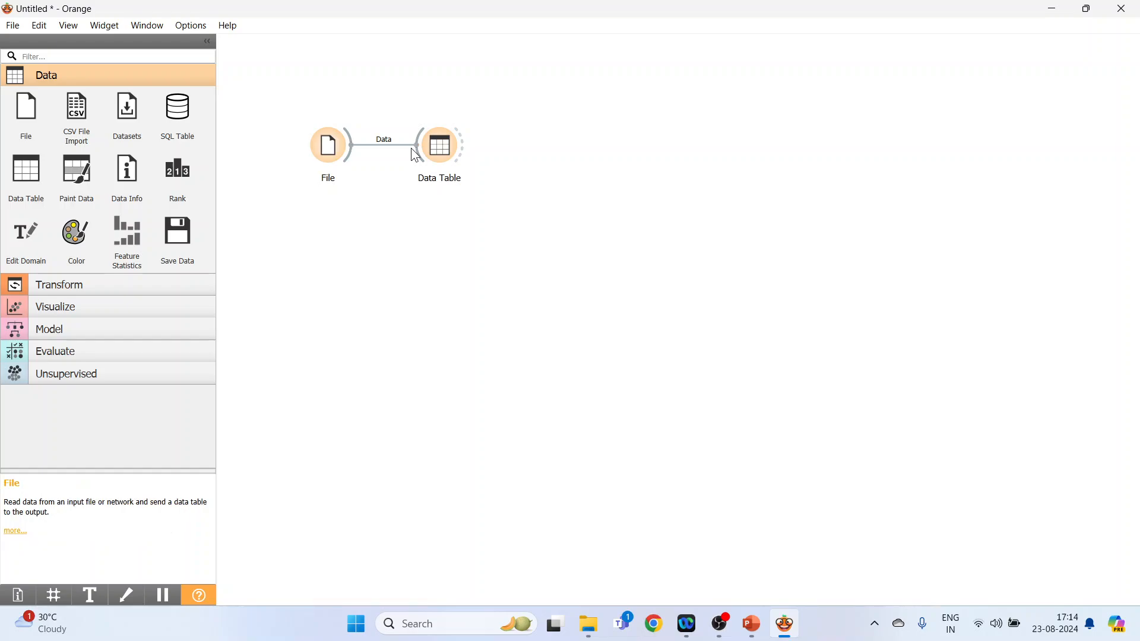
mouse_move(384, 165)
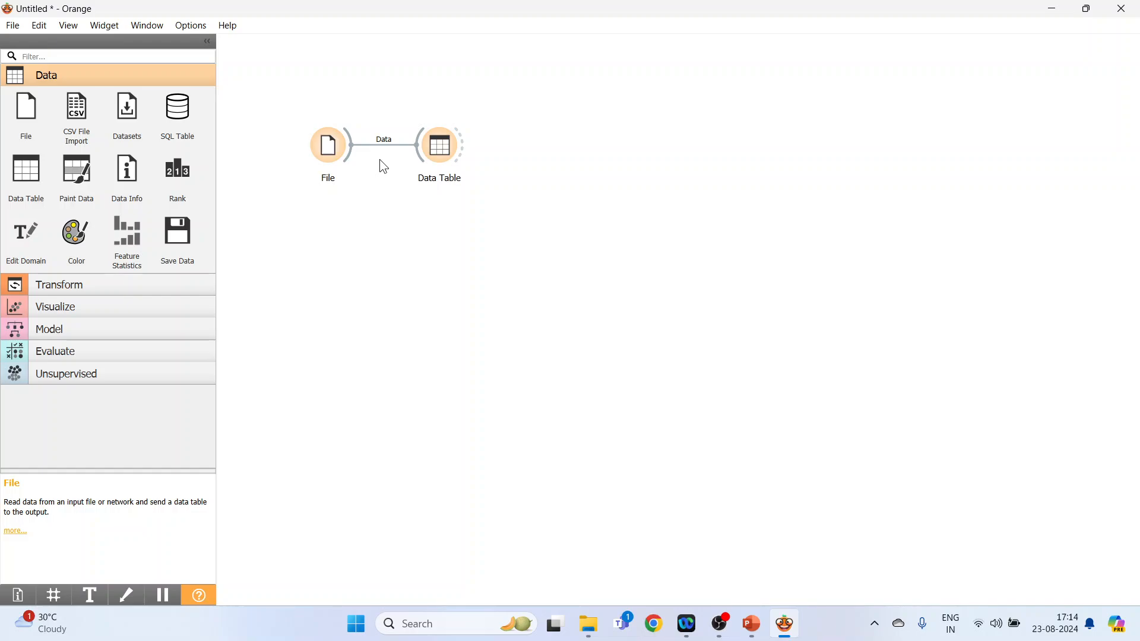
Open the Data Table to browse the 303 heart disease rows, then close it.
double_click(439, 145)
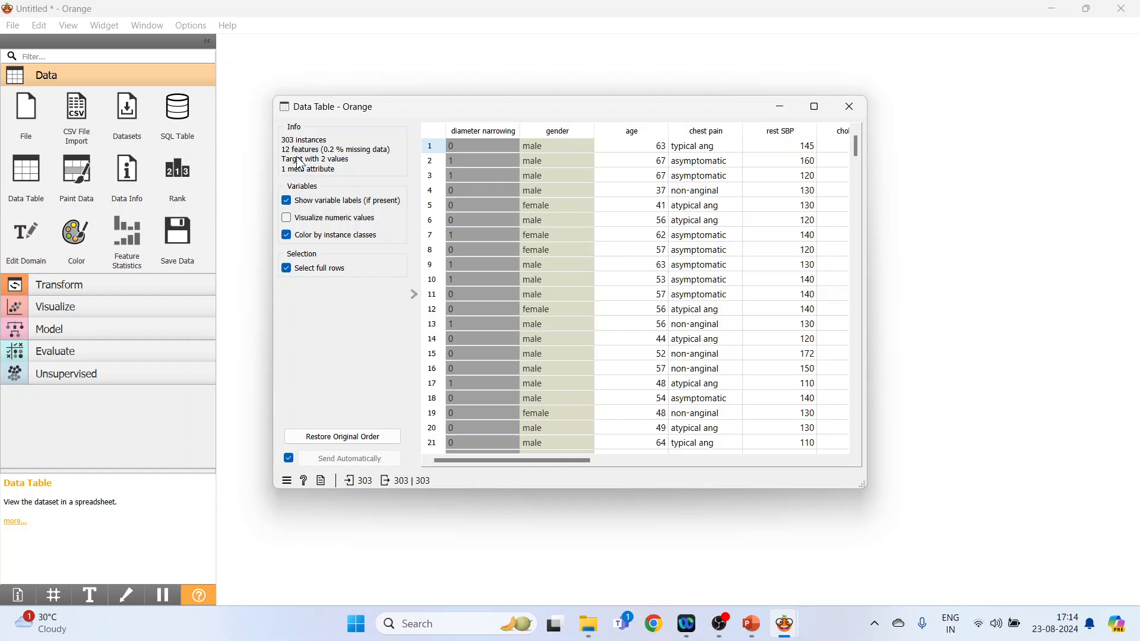
mouse_move(376, 160)
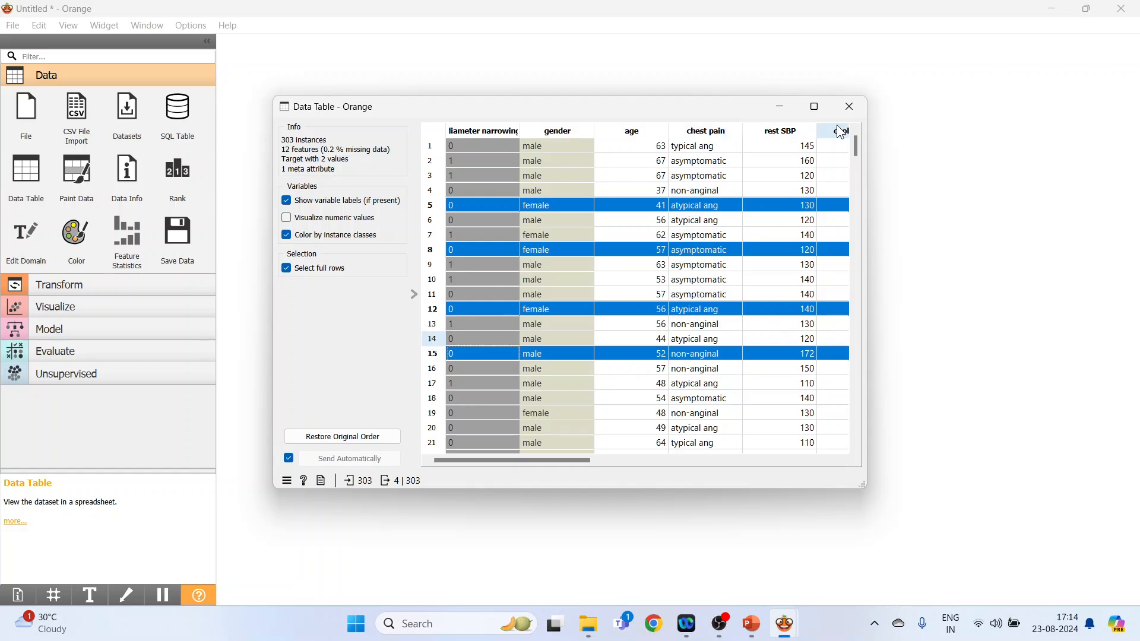
click(848, 106)
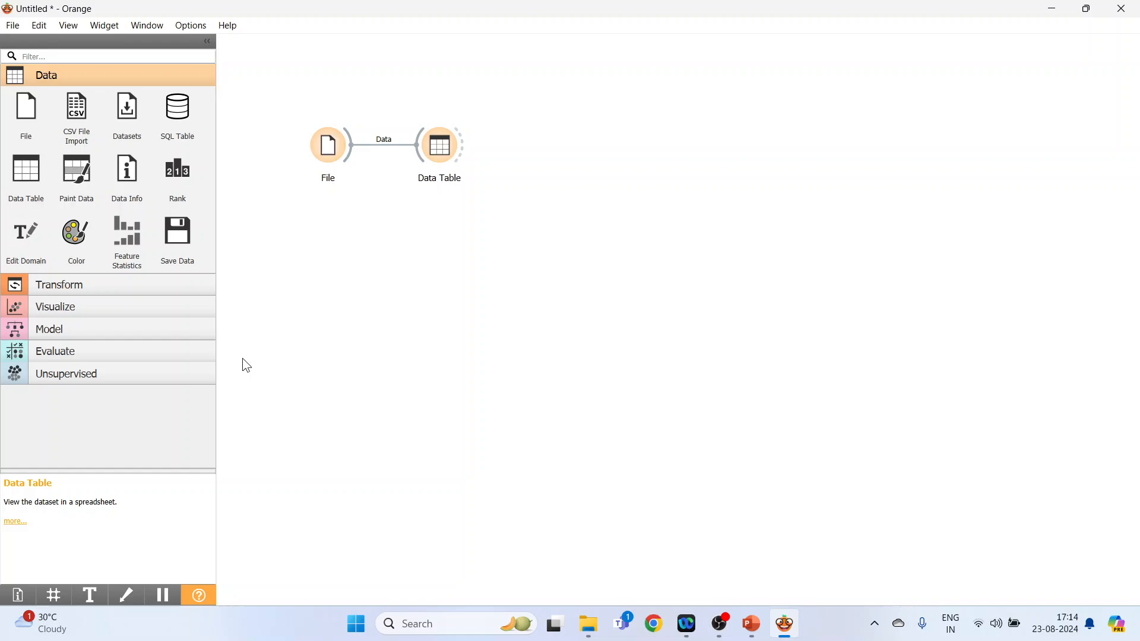
Add a Data Info widget linked from File, view its heart_disease summary, and close it.
drag(127, 169, 550, 145)
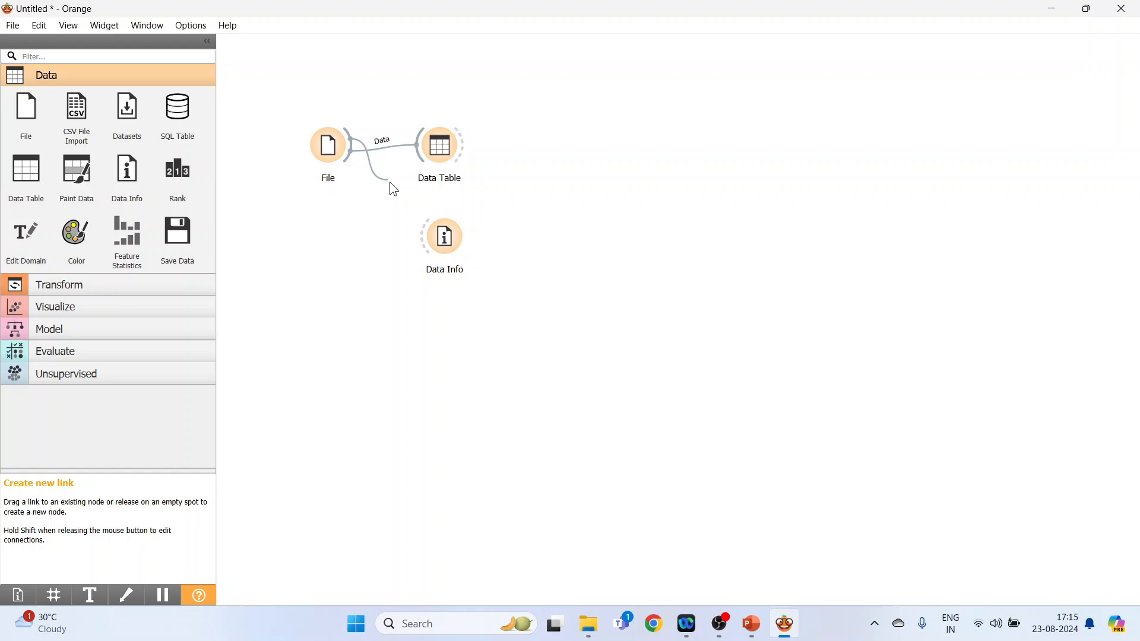
double_click(444, 236)
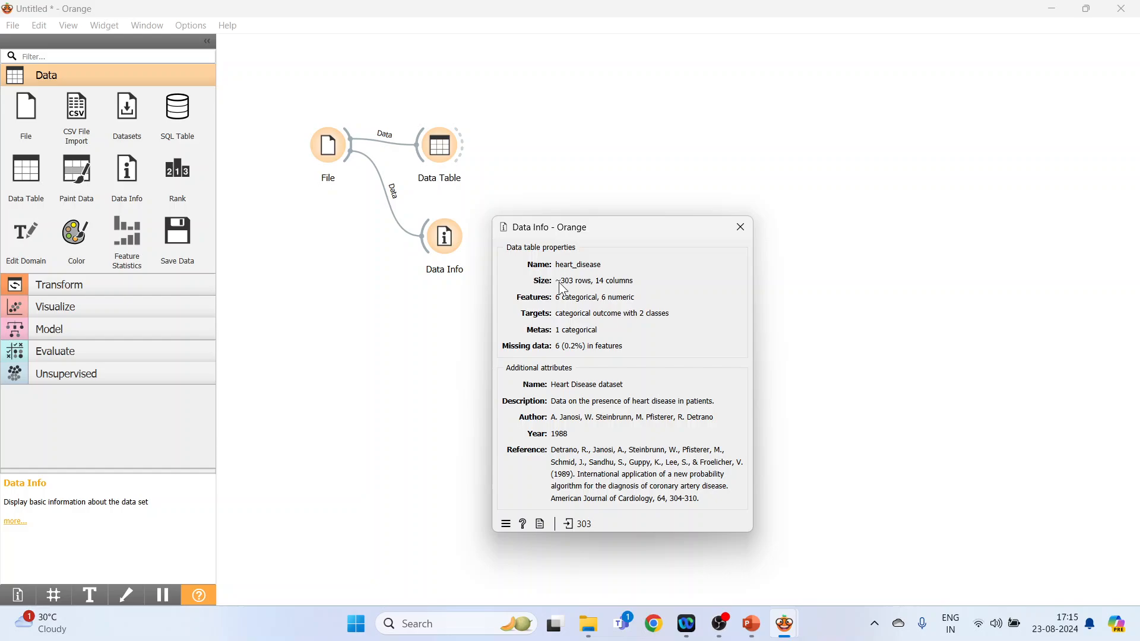
mouse_move(540, 317)
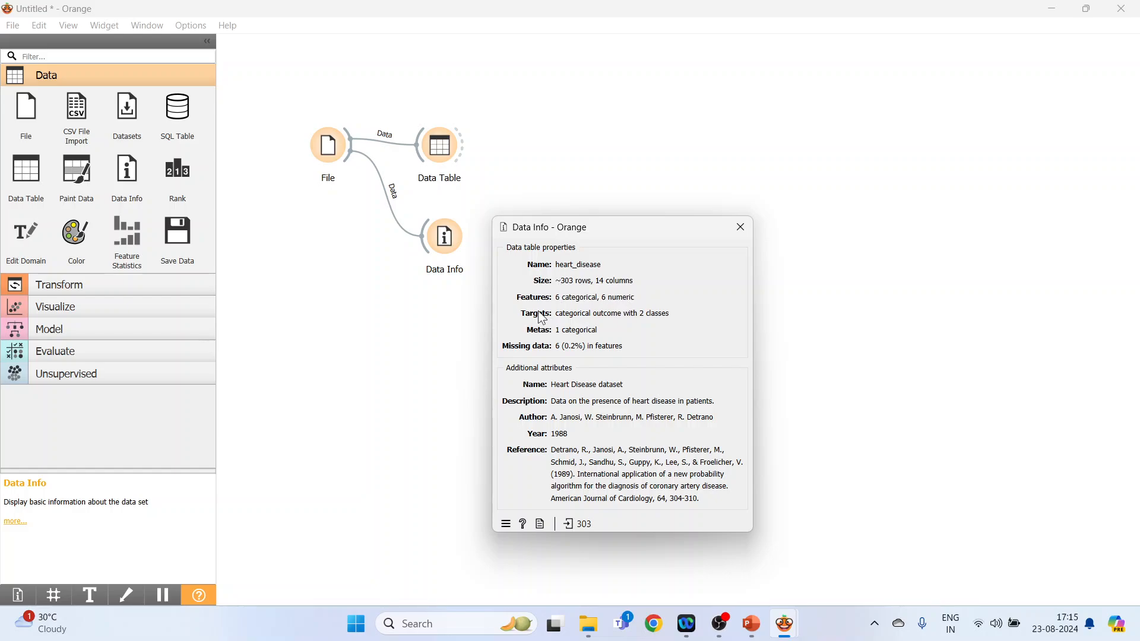
mouse_move(626, 311)
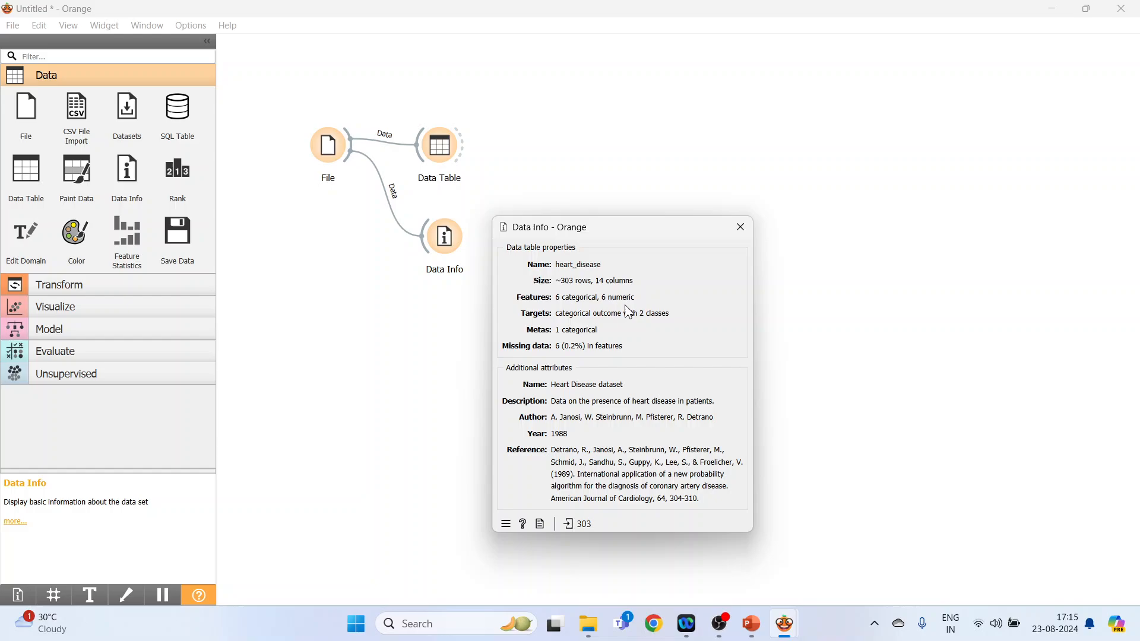
mouse_move(592, 327)
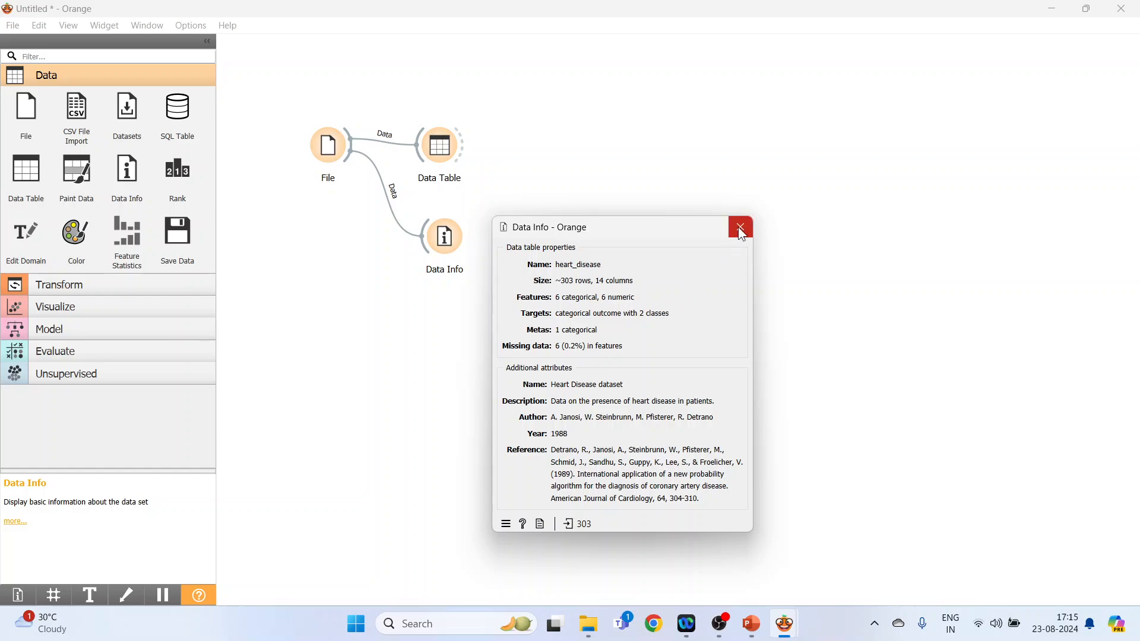
click(740, 226)
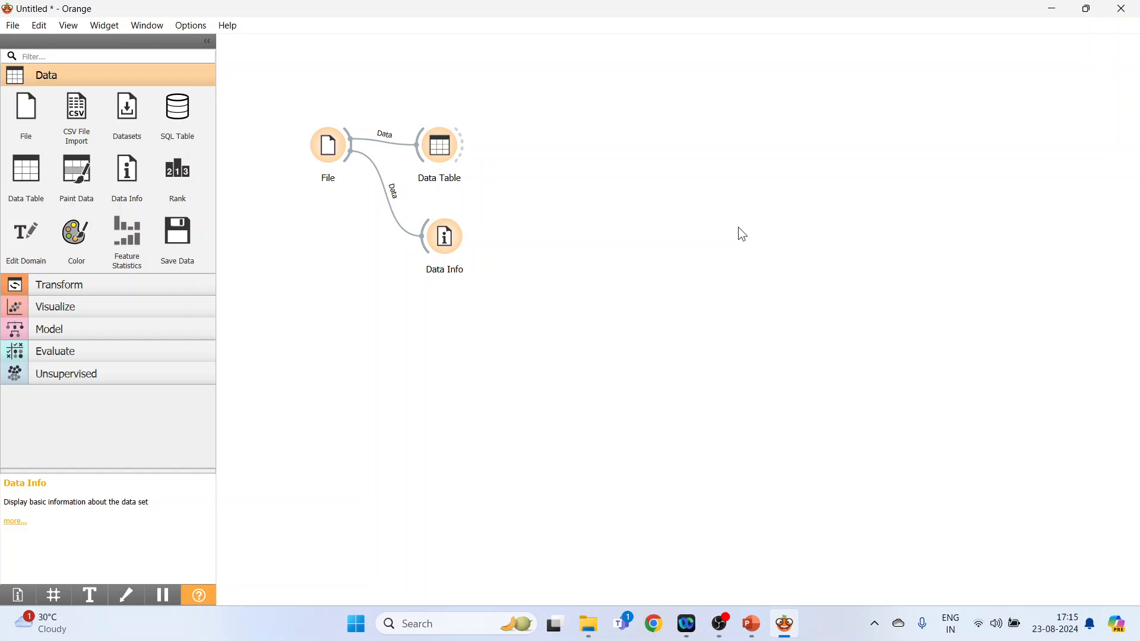
mouse_move(533, 201)
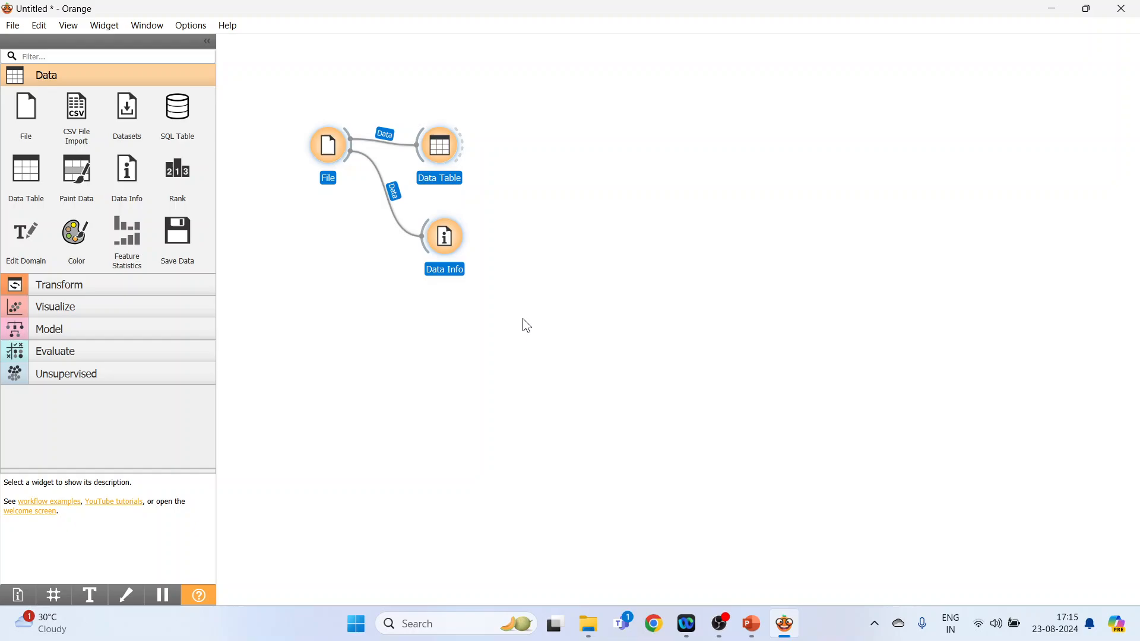
mouse_move(127, 231)
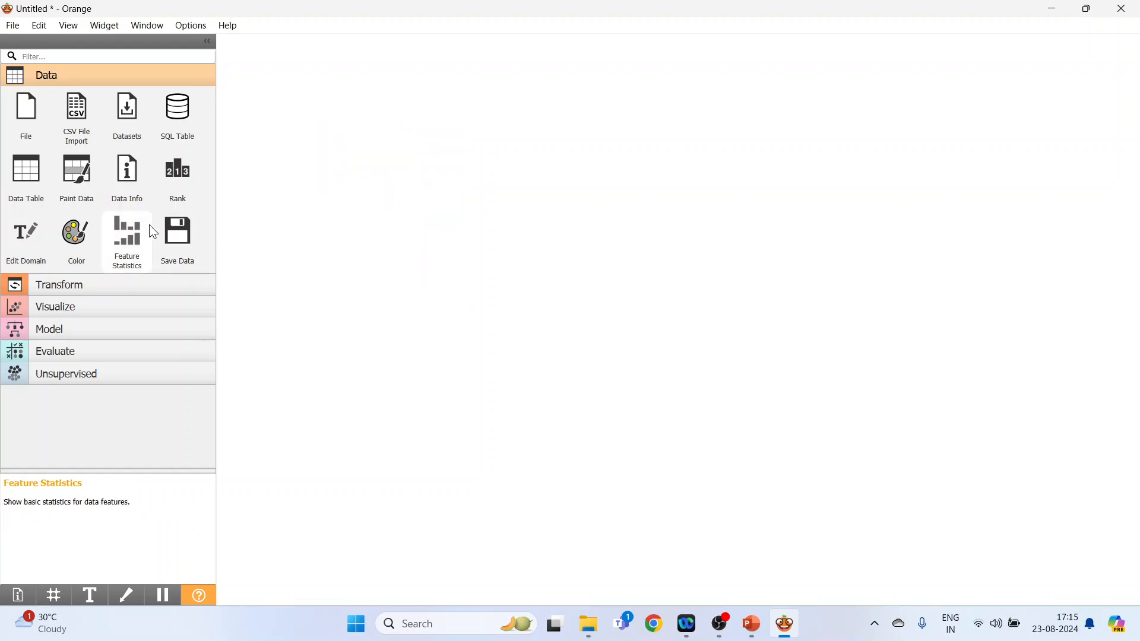
mouse_move(75, 117)
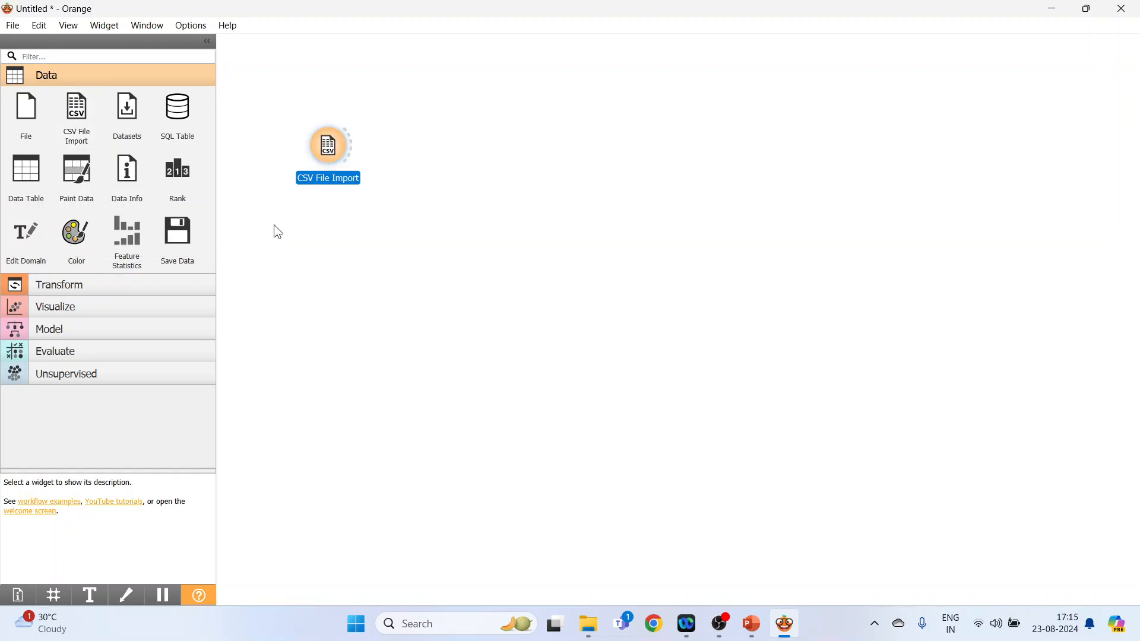
Choose the prostate text document in CSV File Import to reach Import Options.
double_click(327, 144)
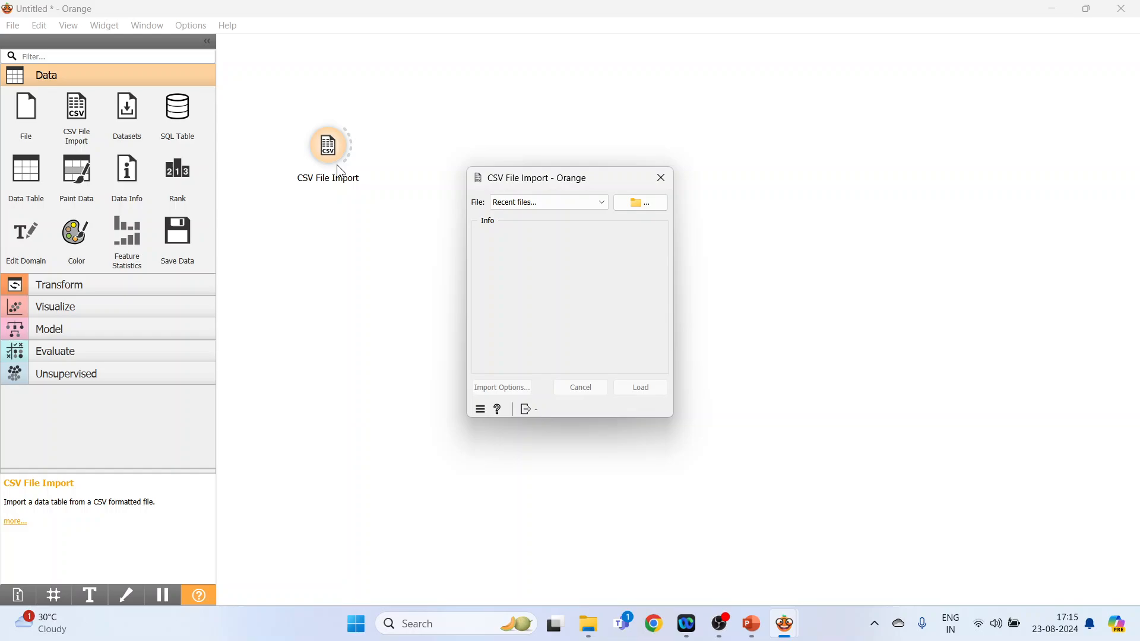
click(638, 202)
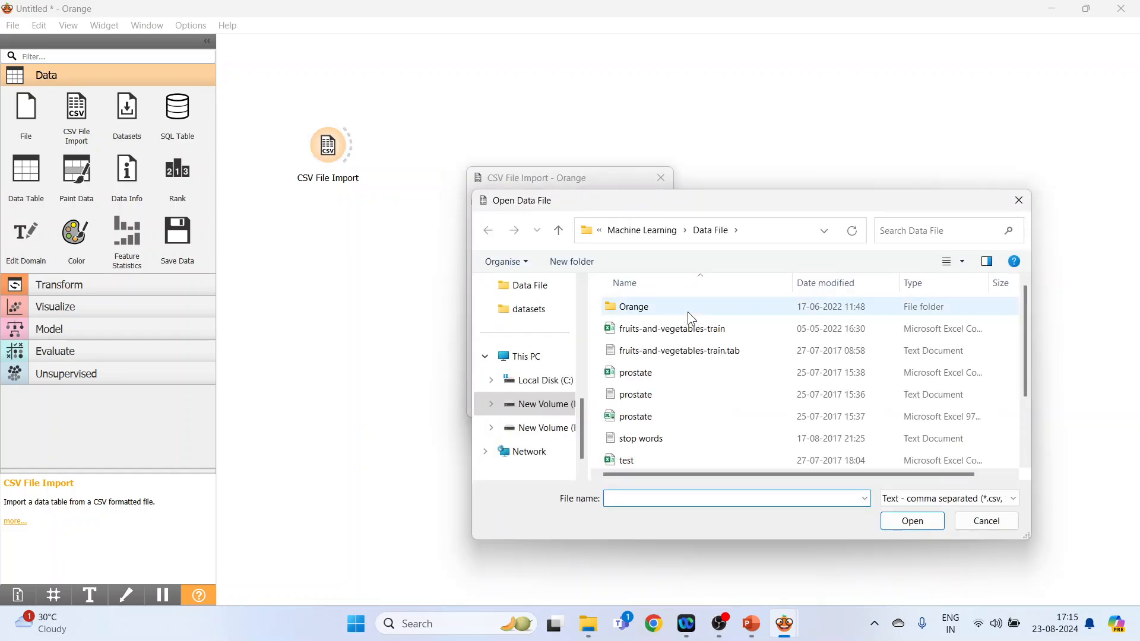
click(634, 395)
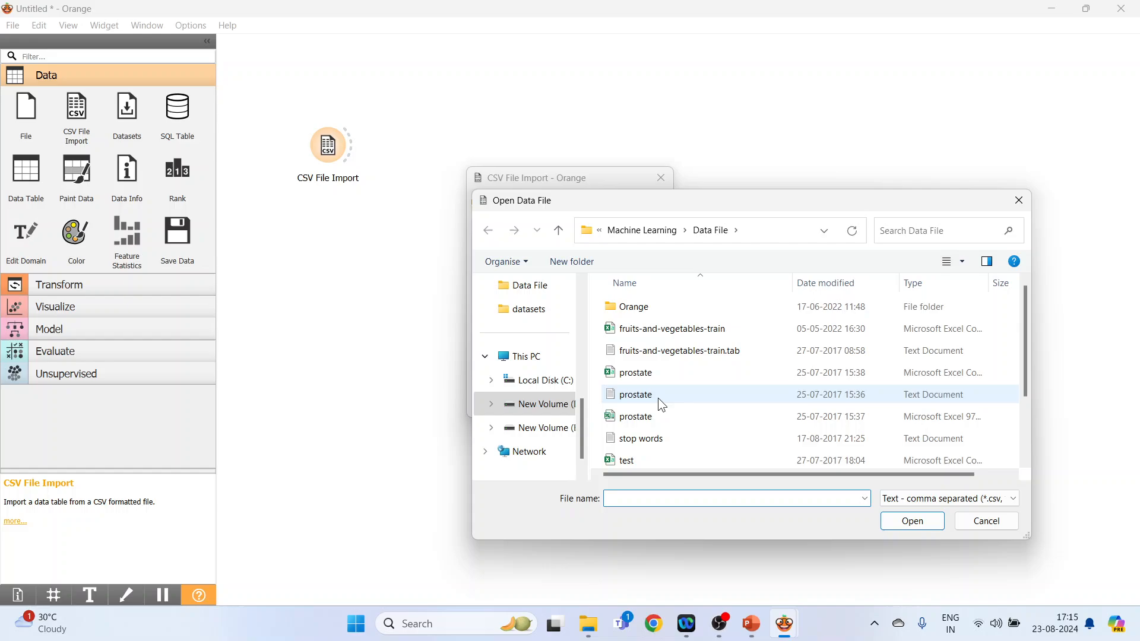
mouse_move(656, 399)
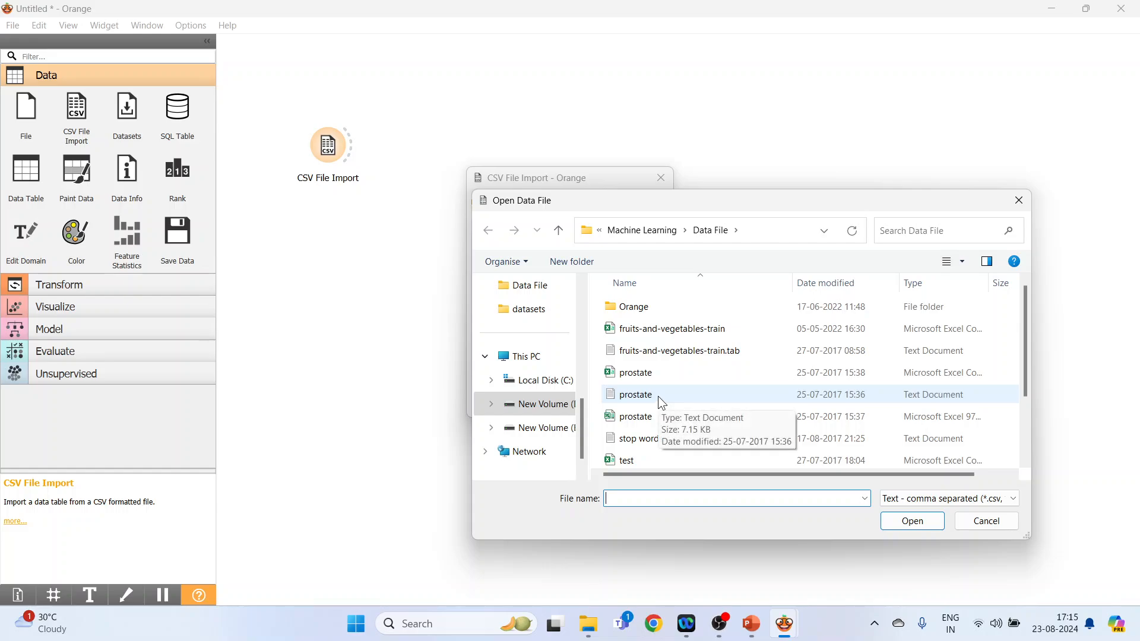
click(634, 394)
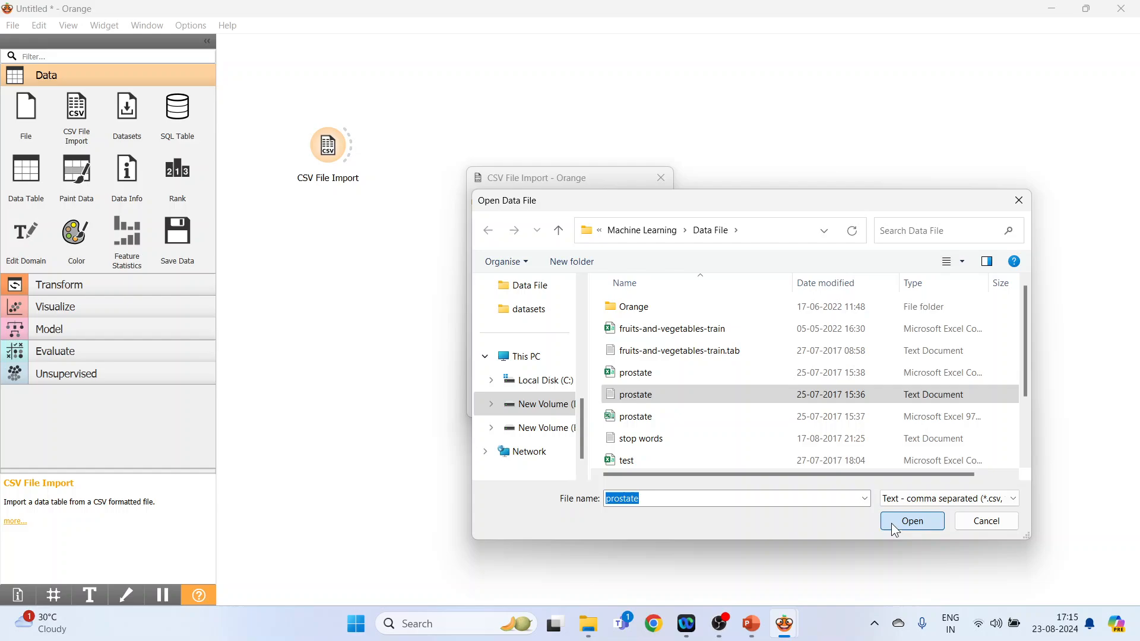
click(912, 521)
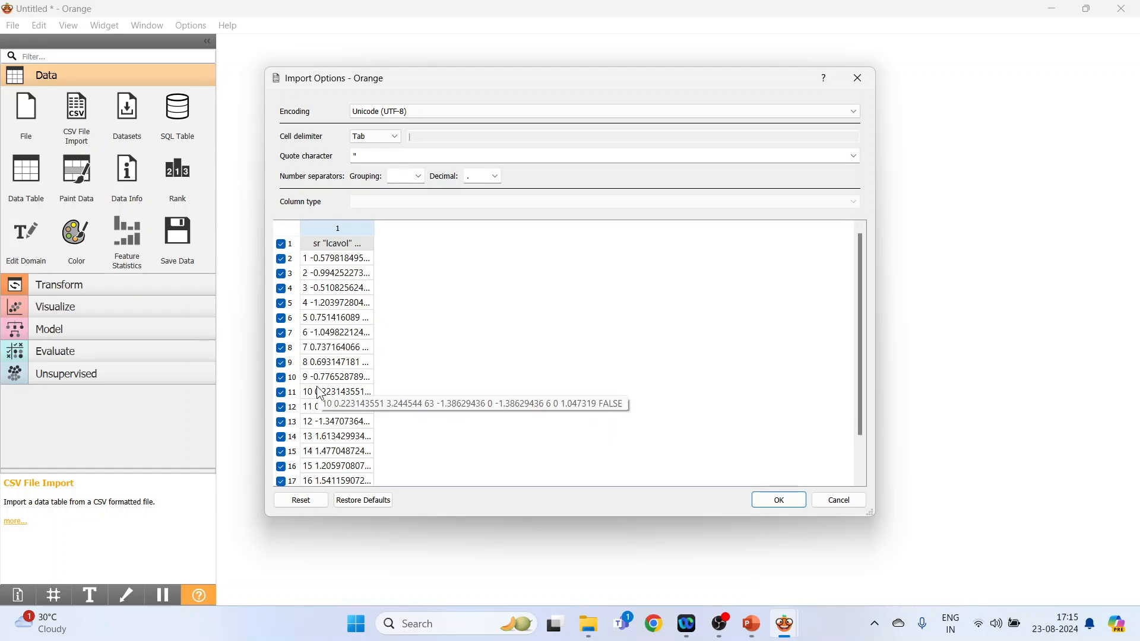
Set the cell delimiter to Space and confirm the import.
click(395, 136)
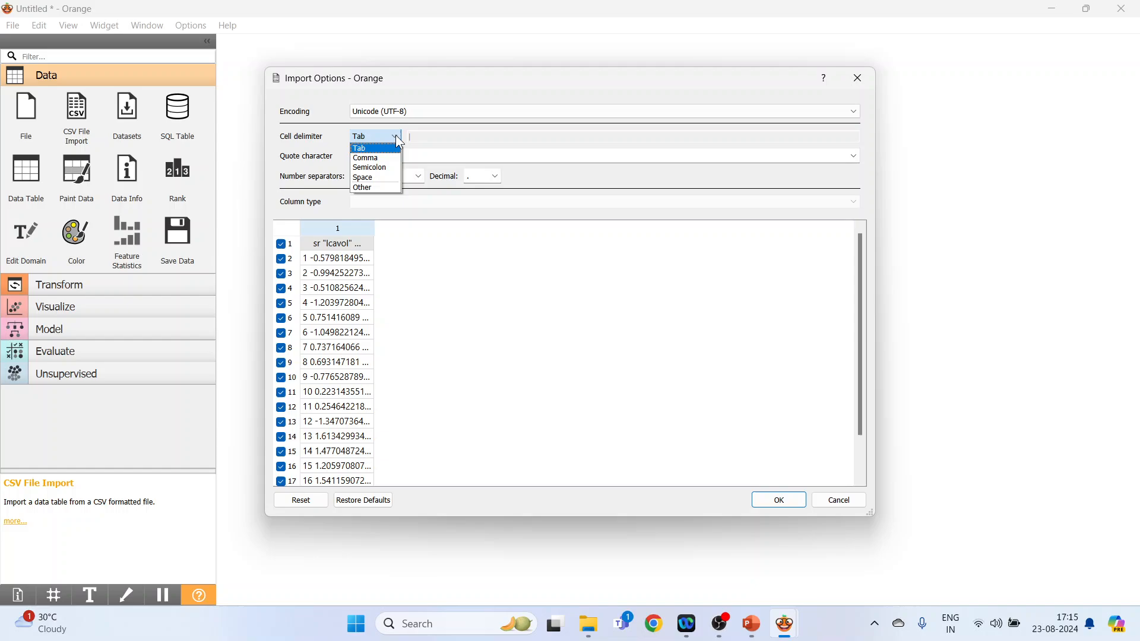
mouse_move(391, 167)
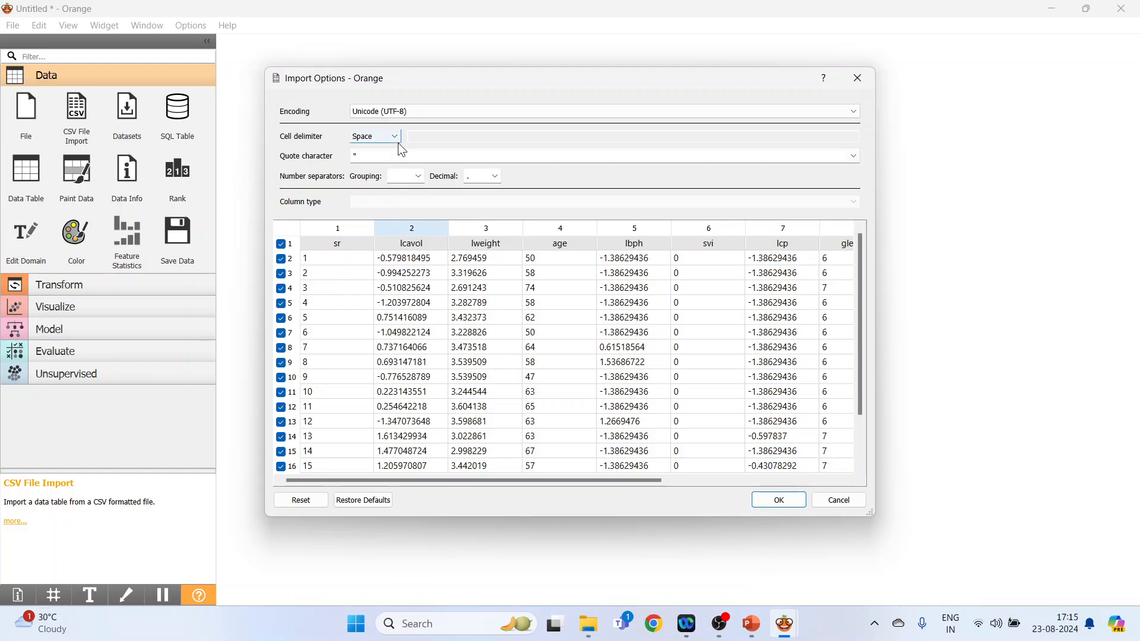
click(777, 499)
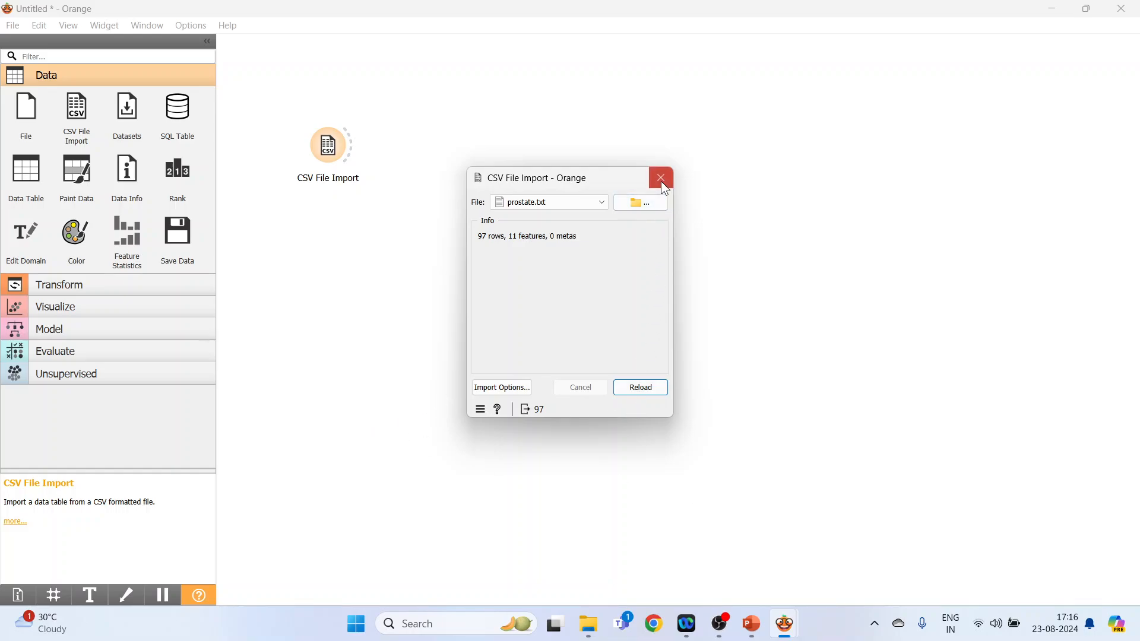
Close CSV File Import, view the 97 prostate rows in Data Table, then close it.
click(661, 178)
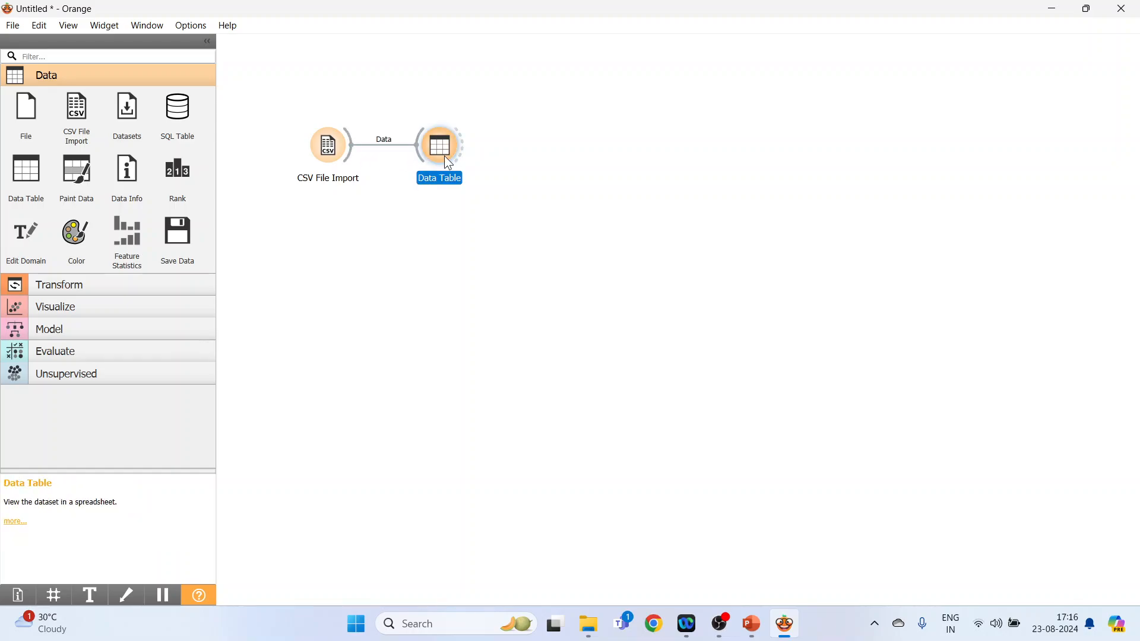
double_click(439, 145)
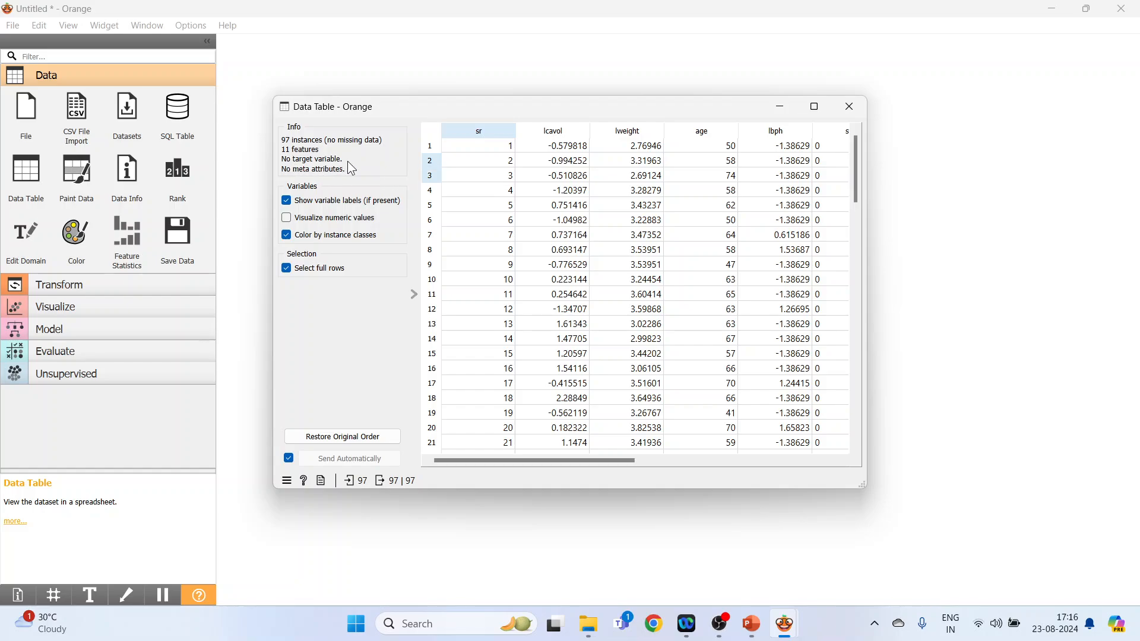
mouse_move(340, 181)
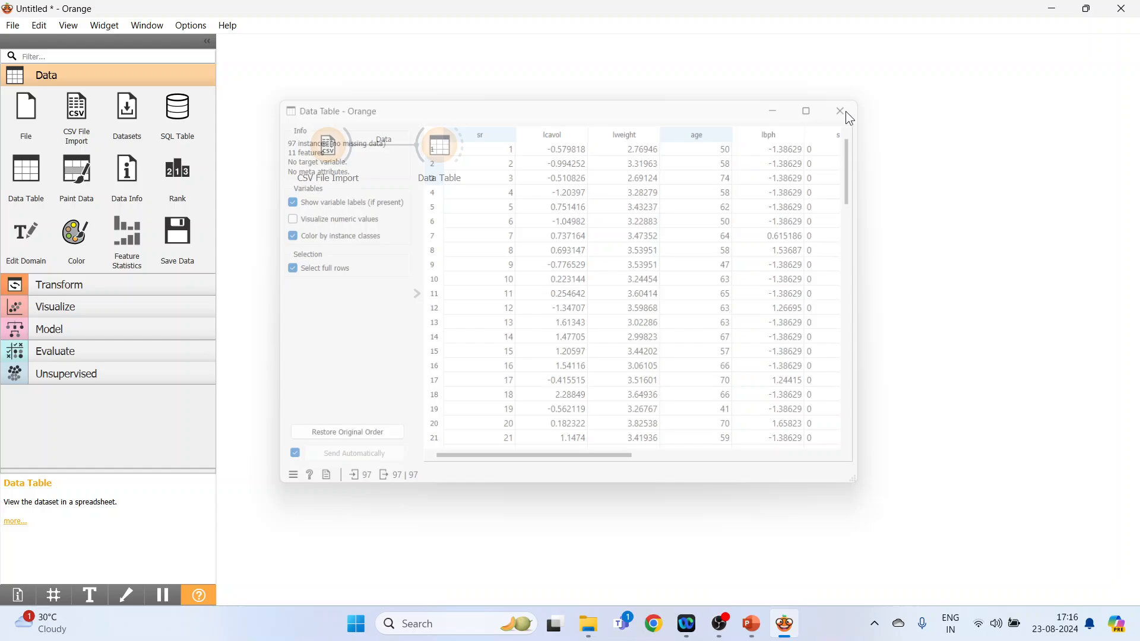
click(840, 111)
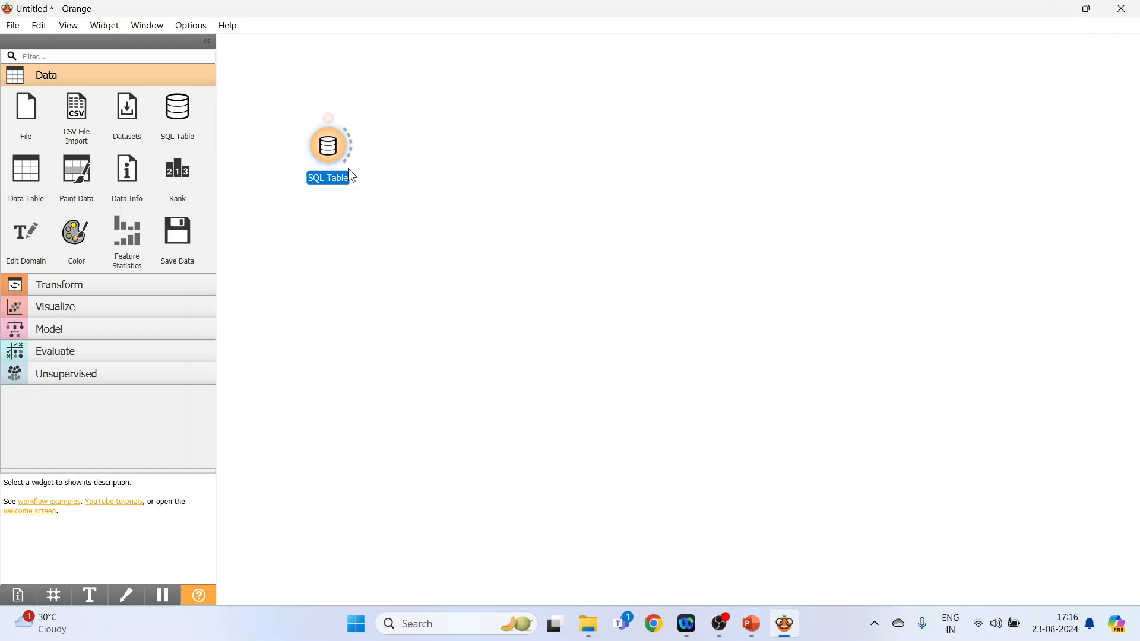
Open the SQL Table widget's empty server connection settings, then close them.
double_click(327, 146)
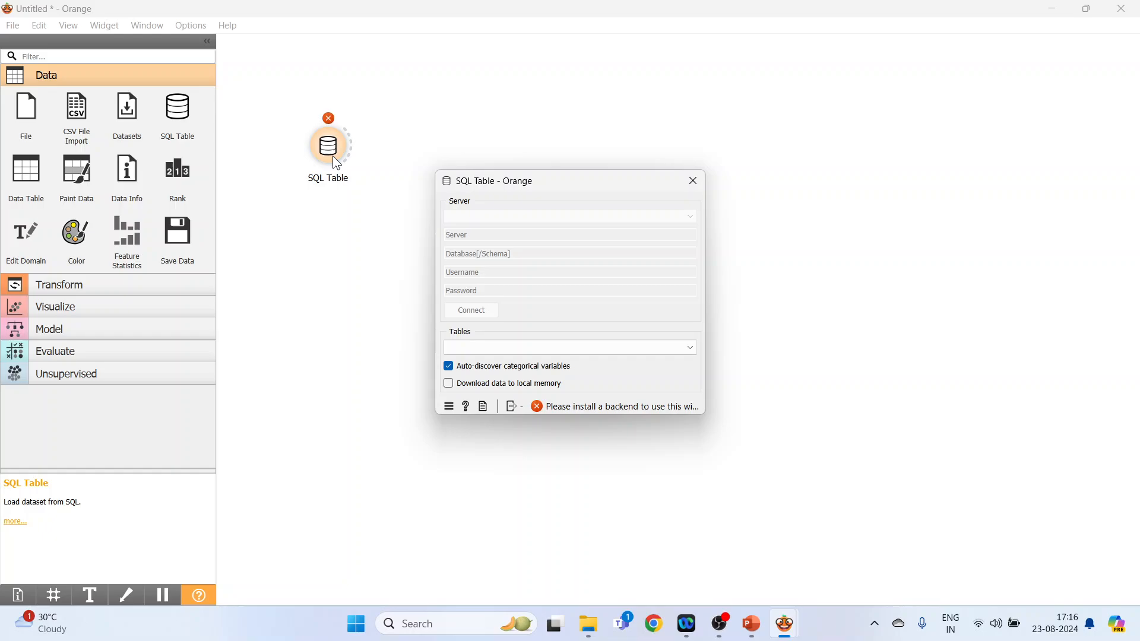
mouse_move(682, 187)
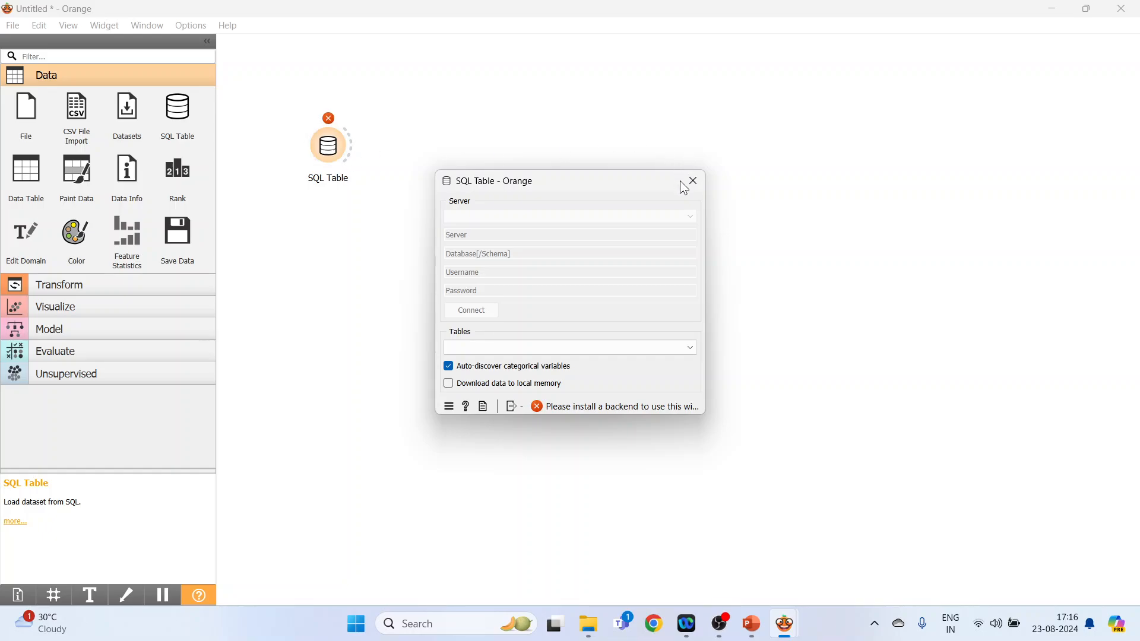
click(690, 180)
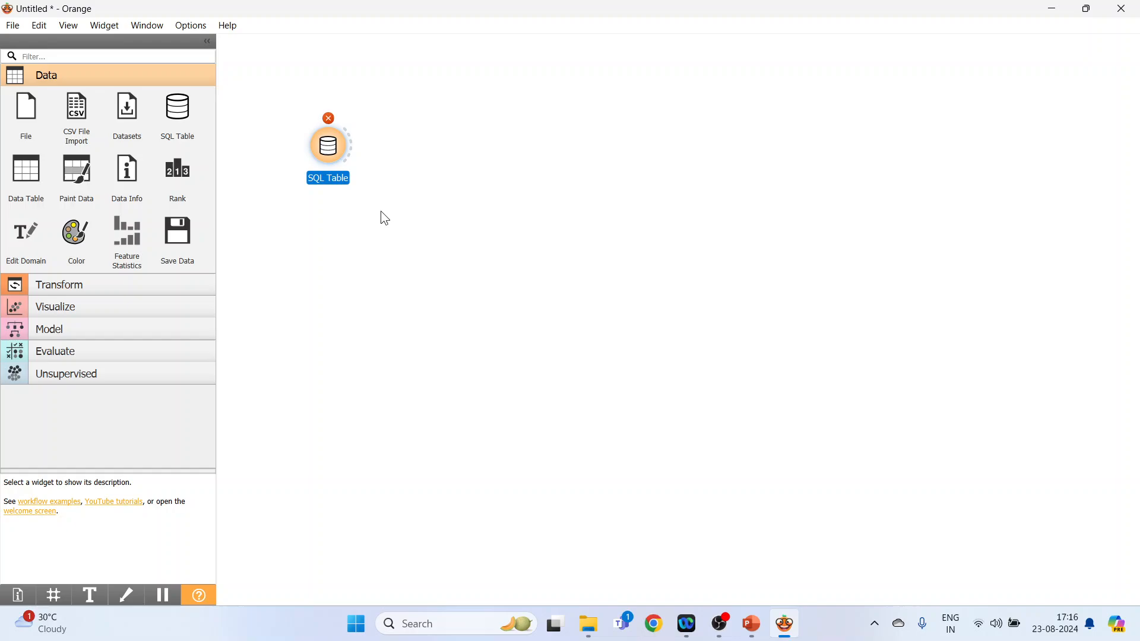
mouse_move(25, 109)
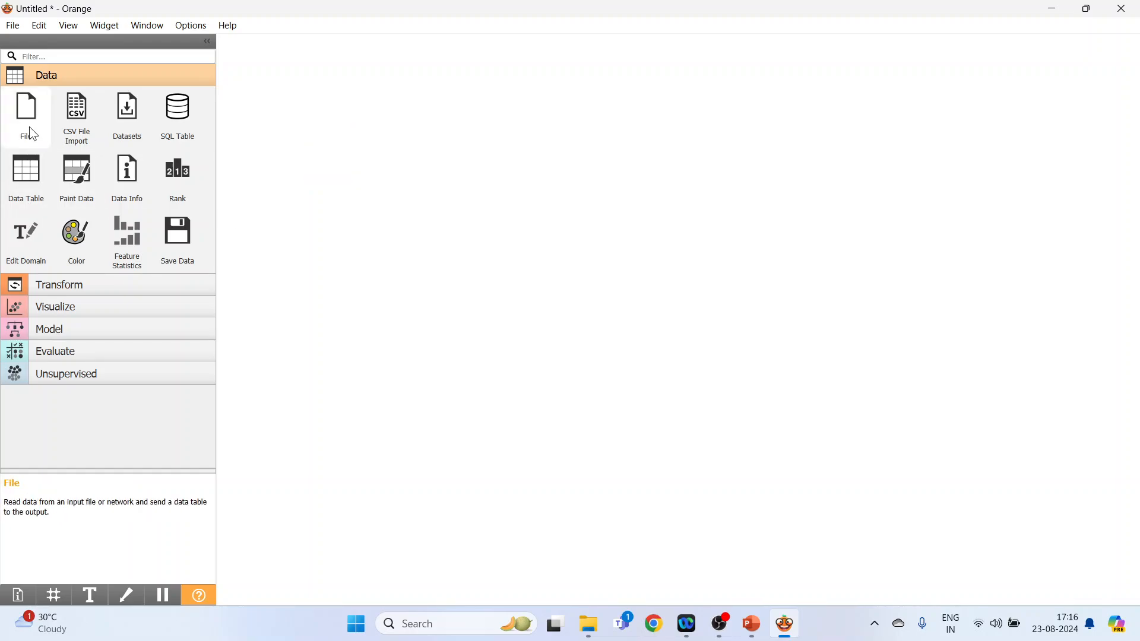
Add a File widget loading D:\Data File\prostate.XLS (97 instances, 13 features).
drag(25, 106, 328, 145)
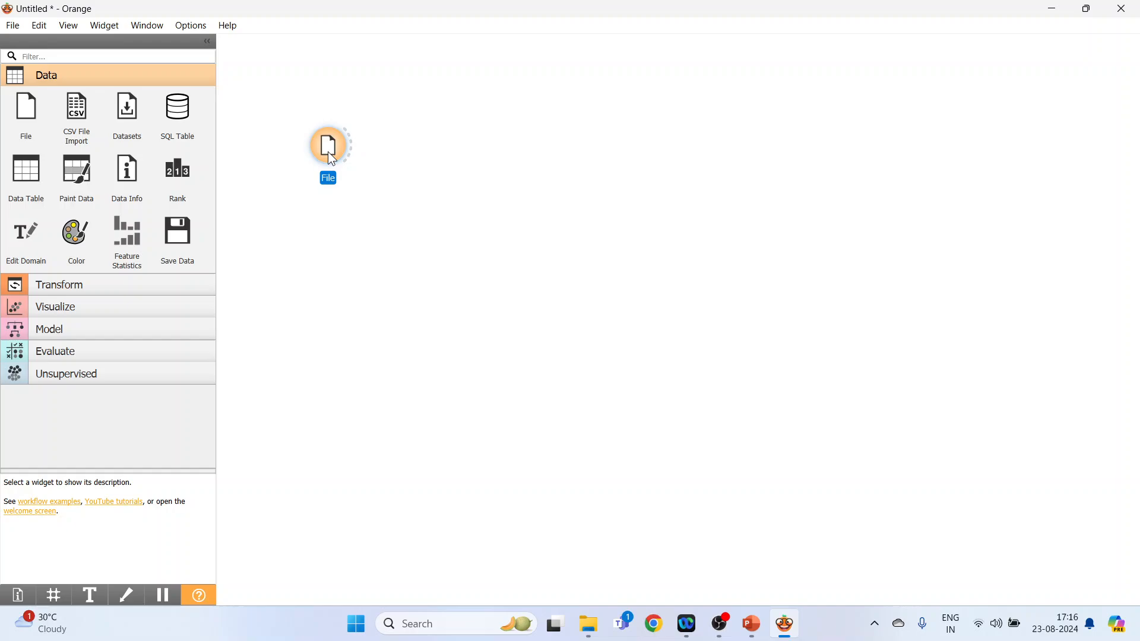
double_click(328, 146)
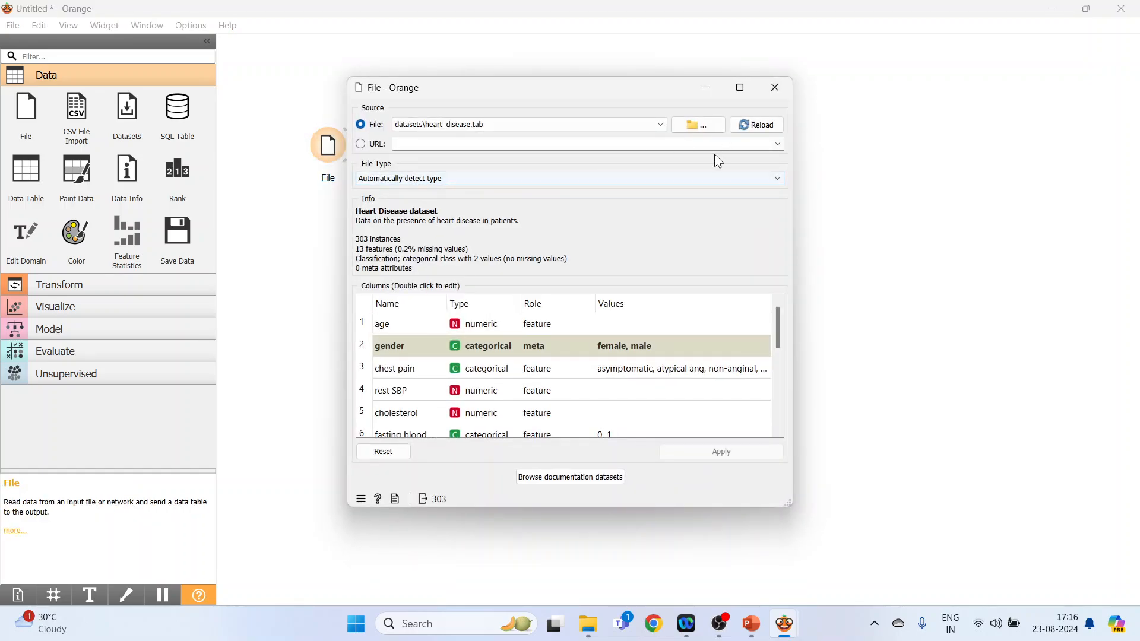
click(693, 124)
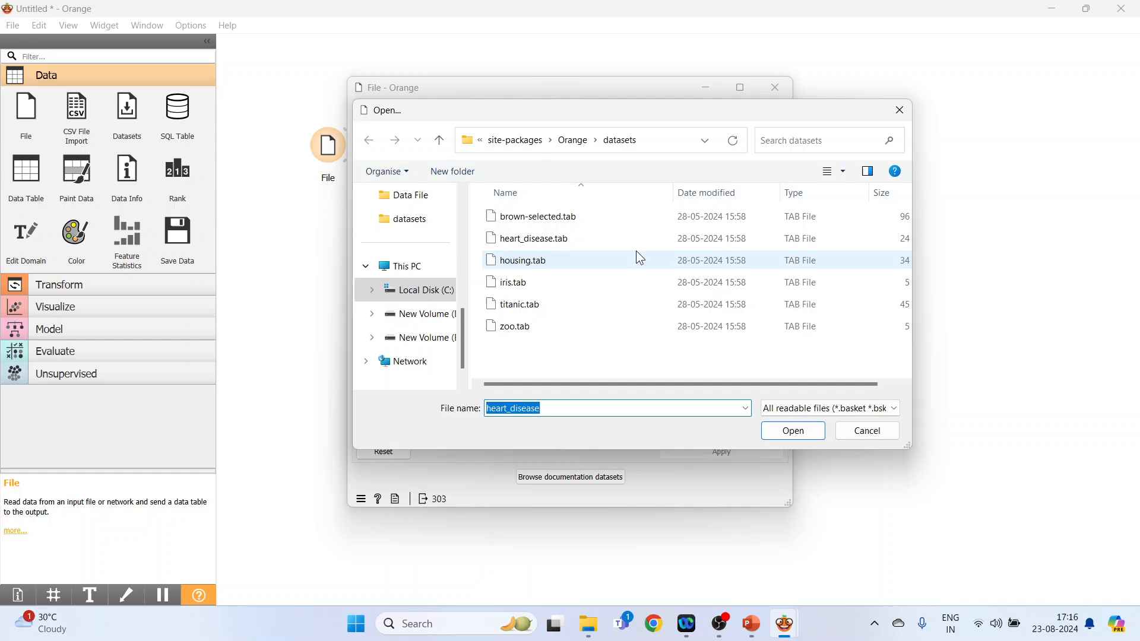
click(425, 314)
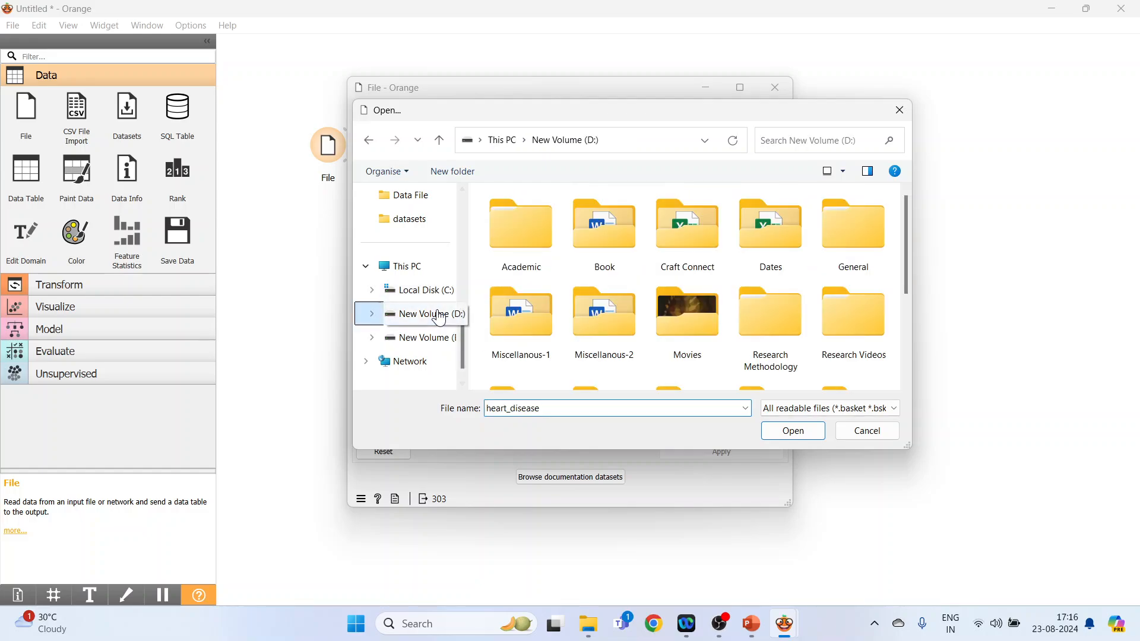
click(516, 282)
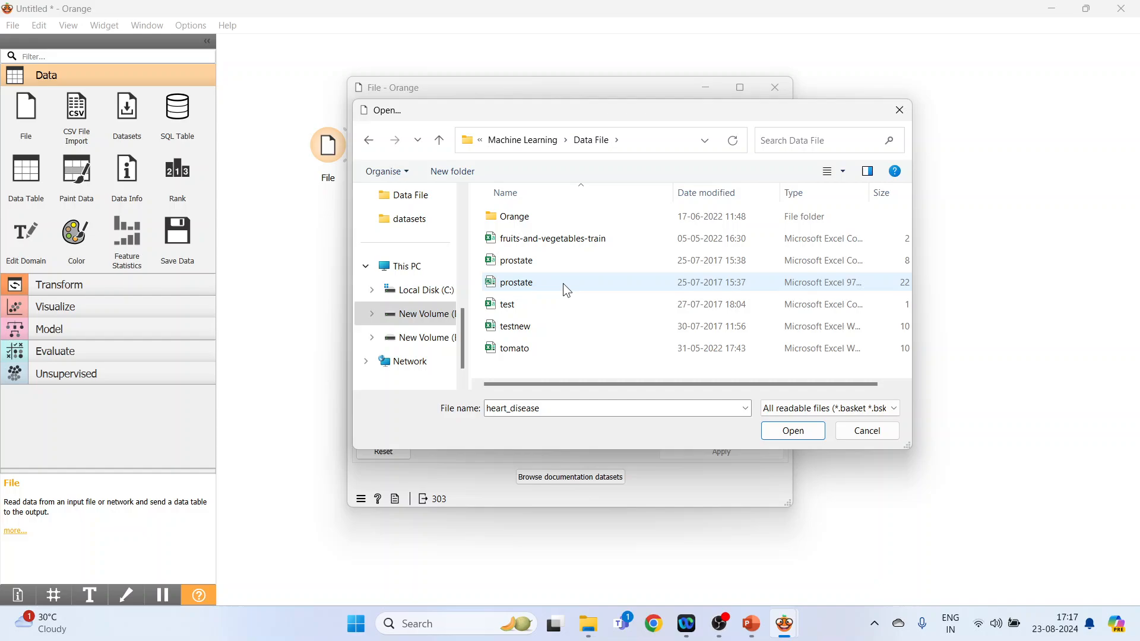
click(515, 282)
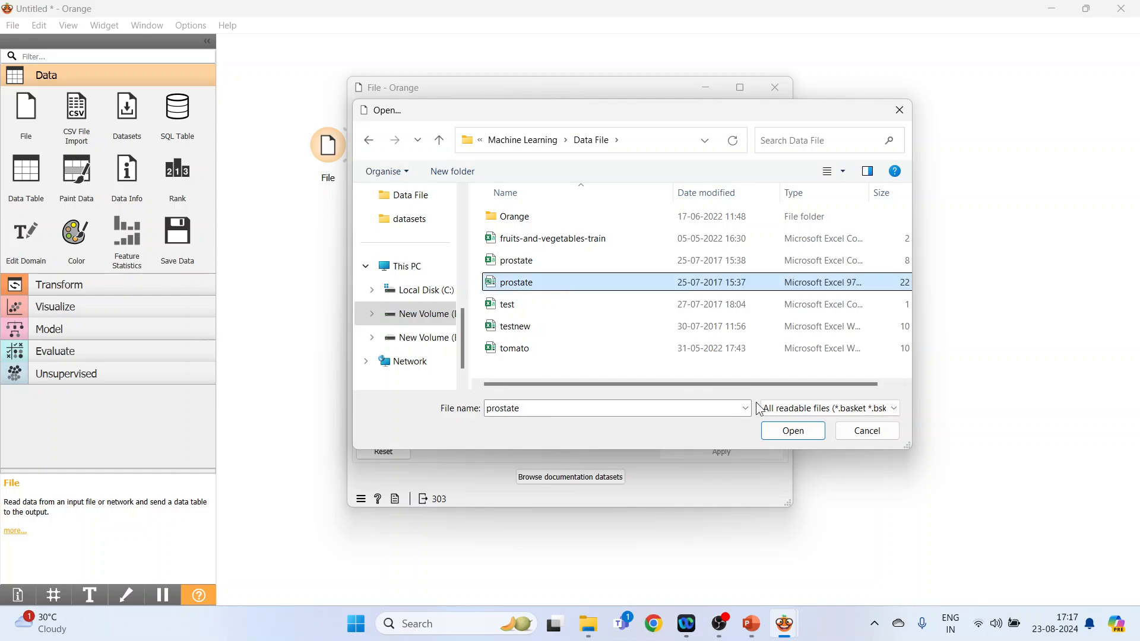
click(791, 430)
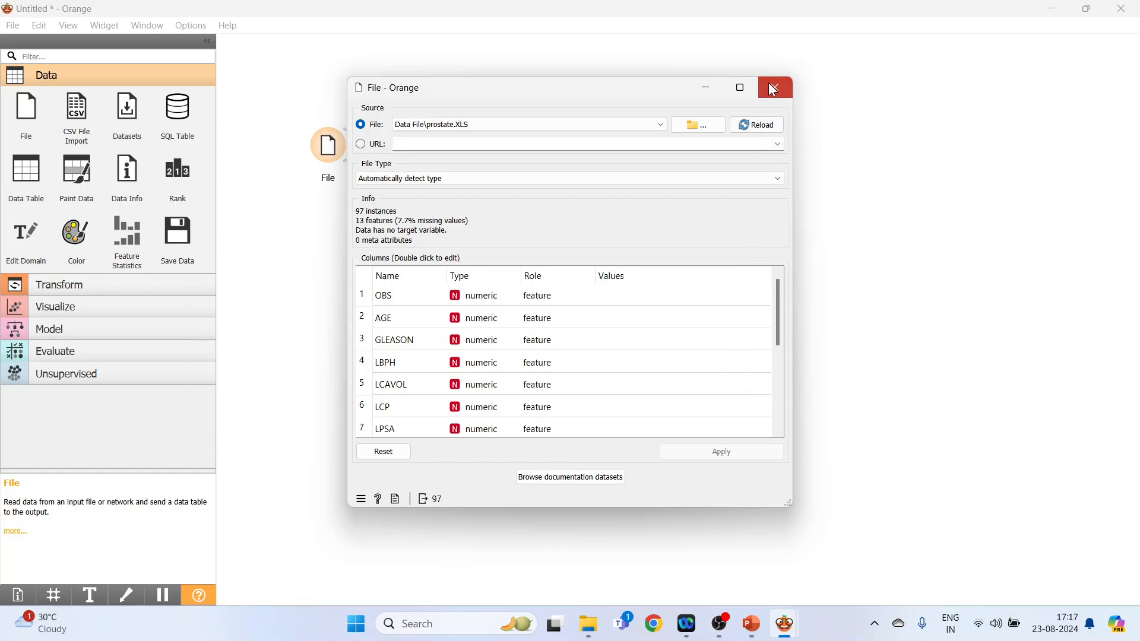
click(773, 87)
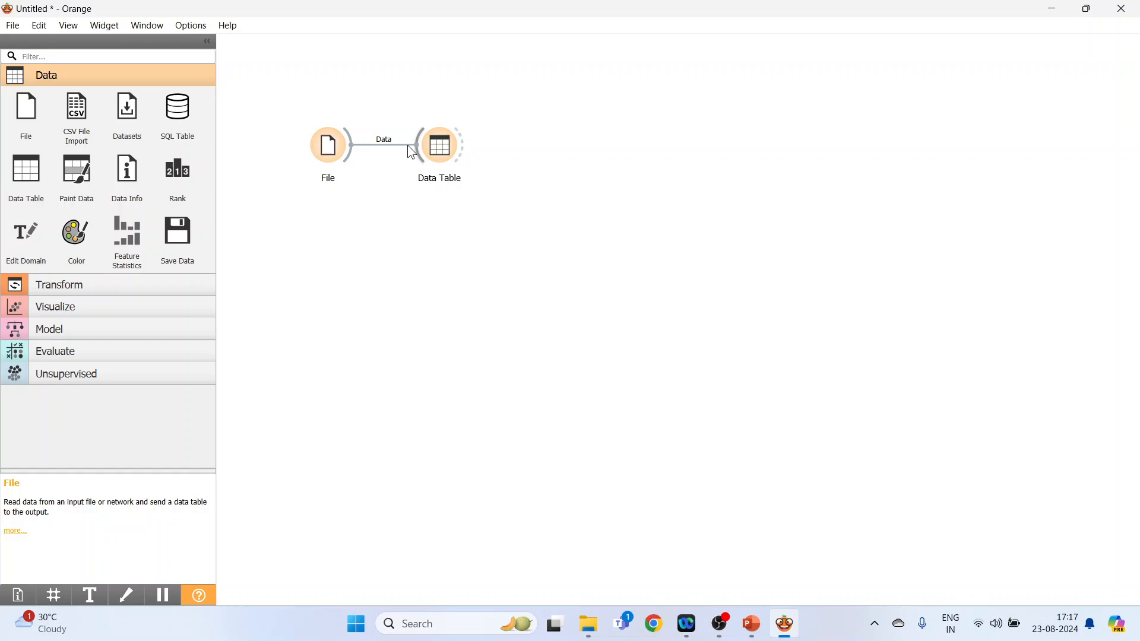
mouse_move(176, 232)
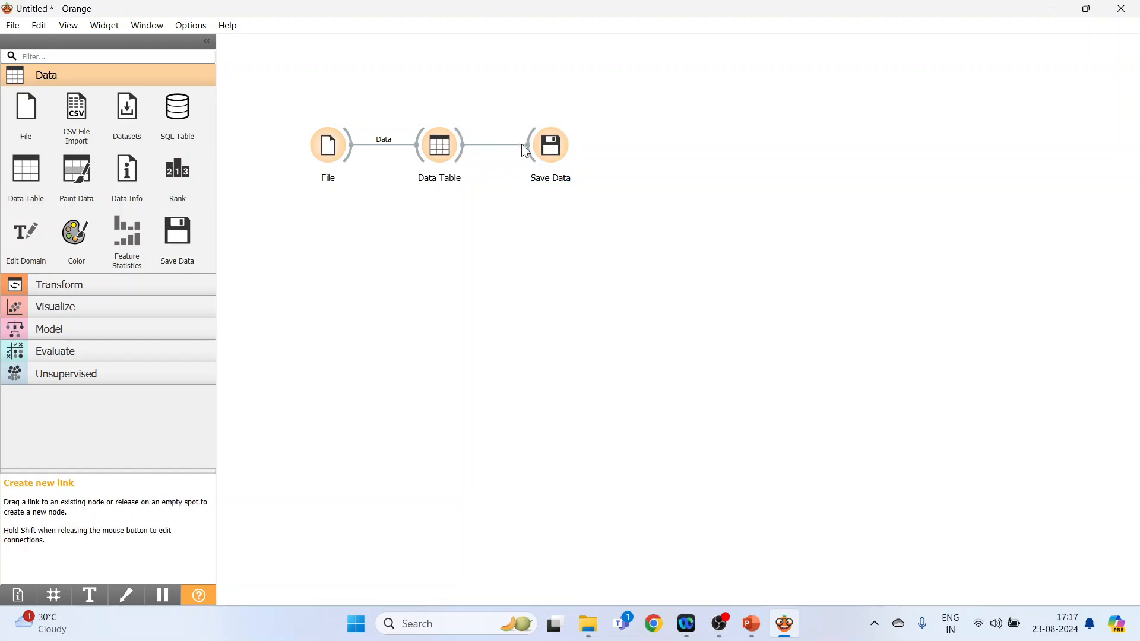
Open the Save Data widget's settings window.
double_click(550, 145)
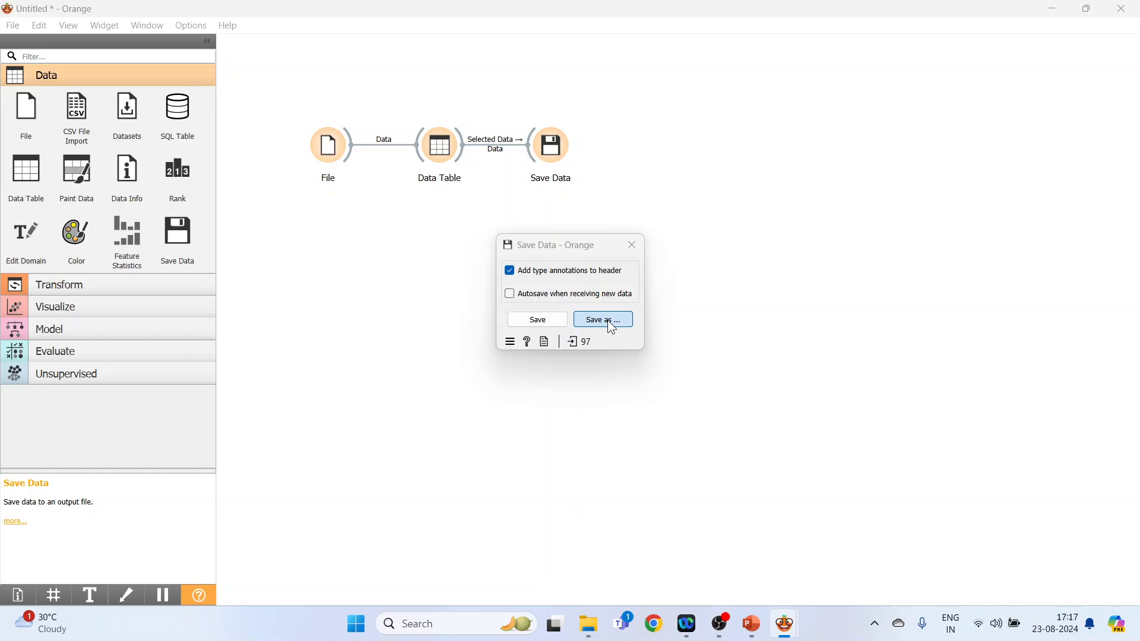
Choose Microsoft Excel spreadsheet (*.xlsx) as the save format, then switch to PowerPoint.
click(602, 320)
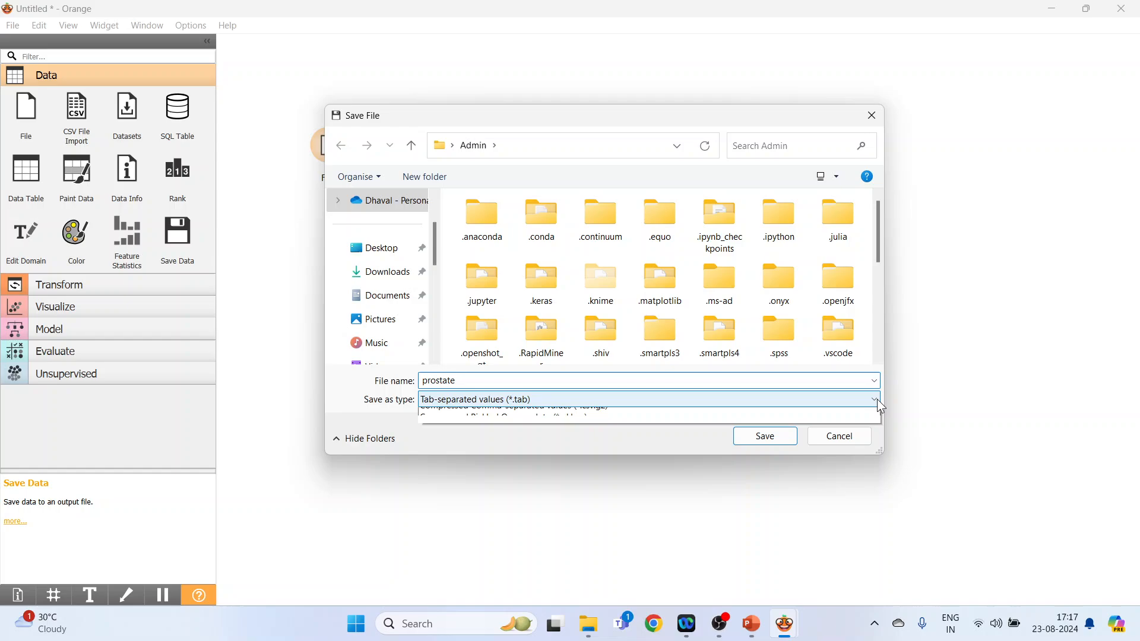
click(874, 399)
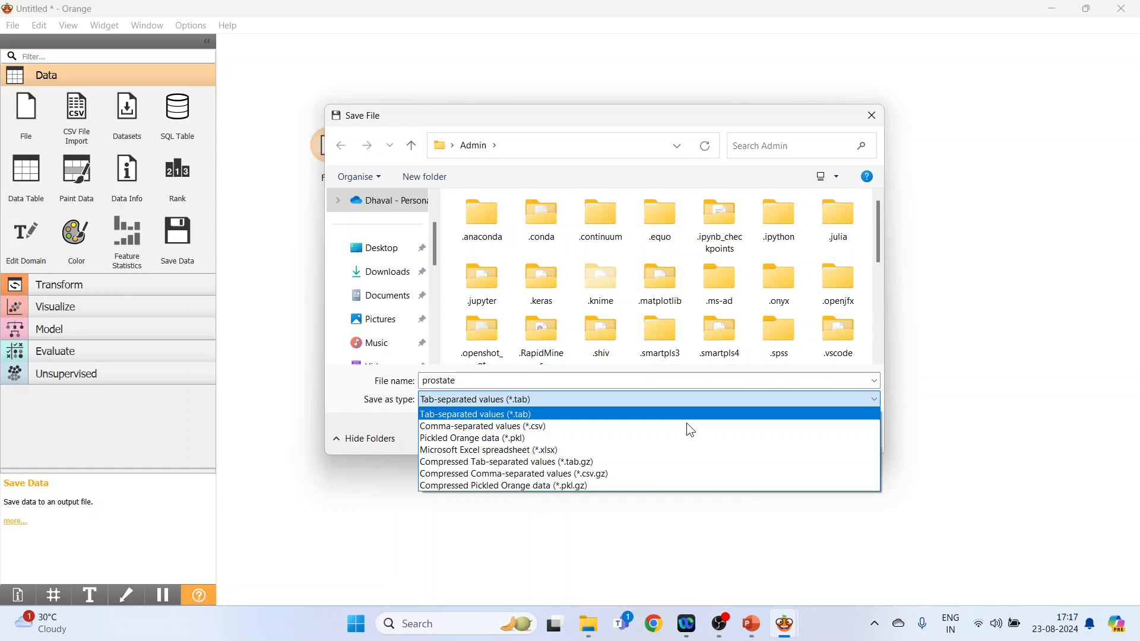
mouse_move(679, 450)
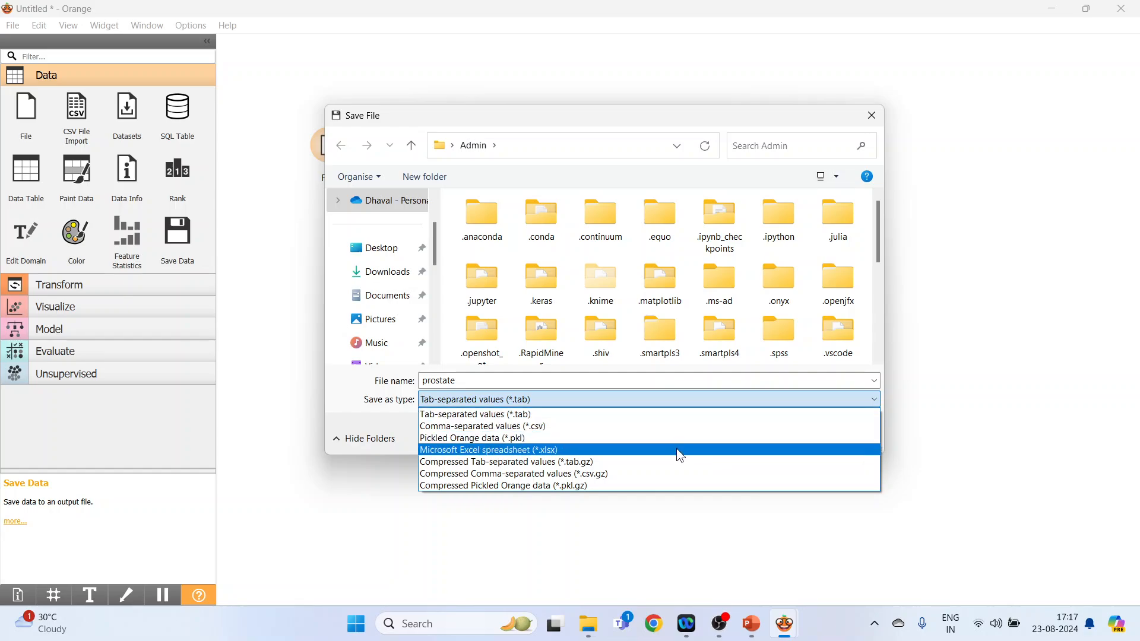
click(474, 398)
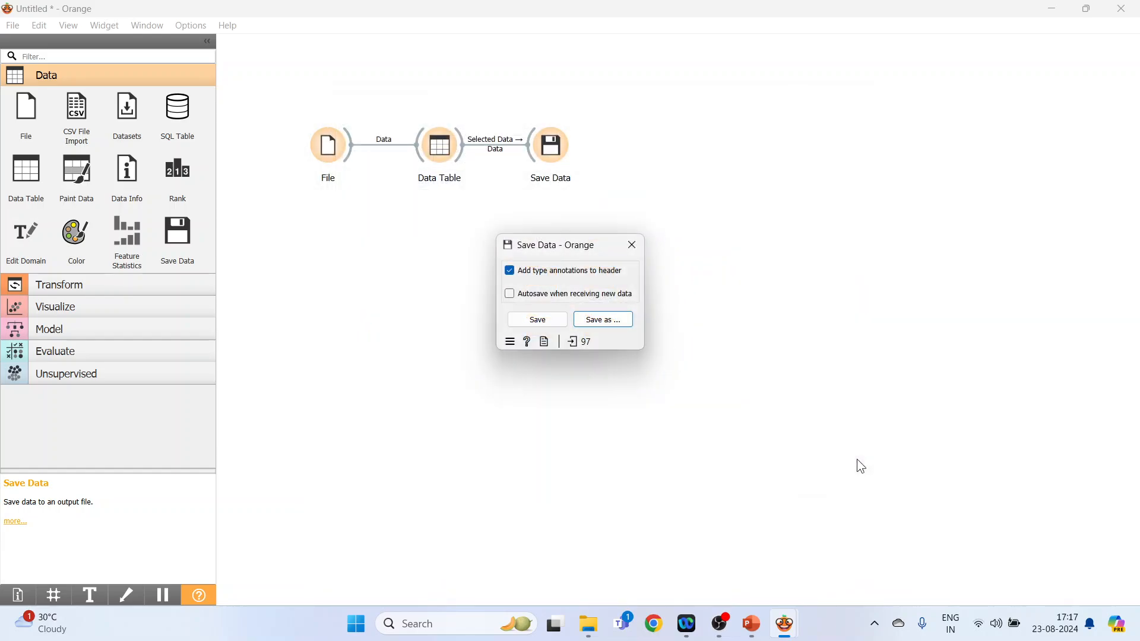
click(631, 244)
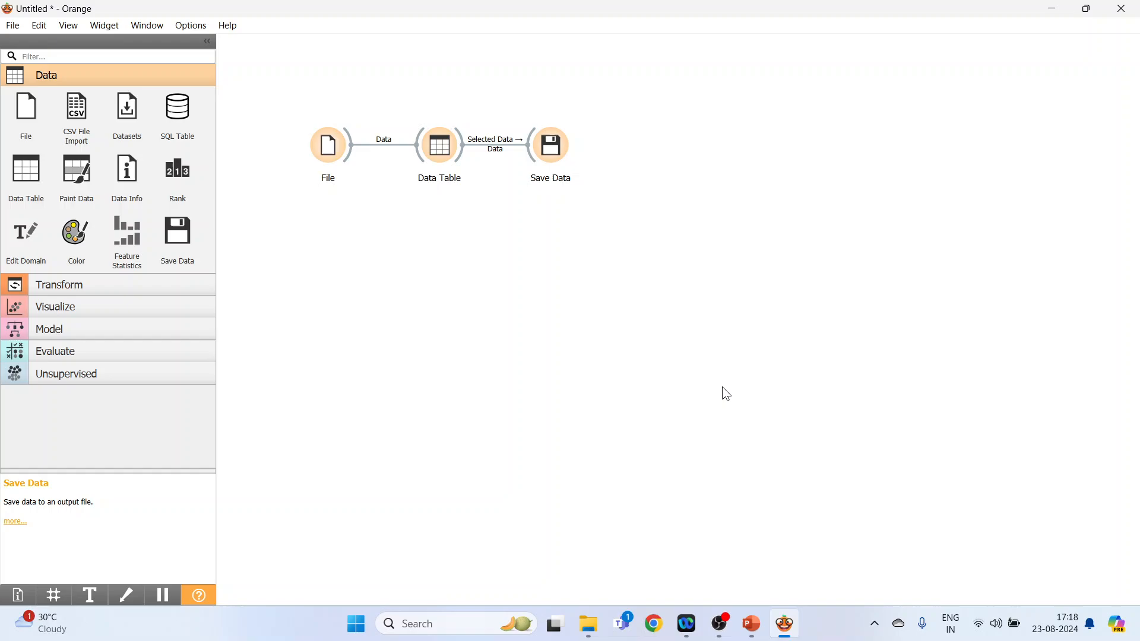
click(751, 623)
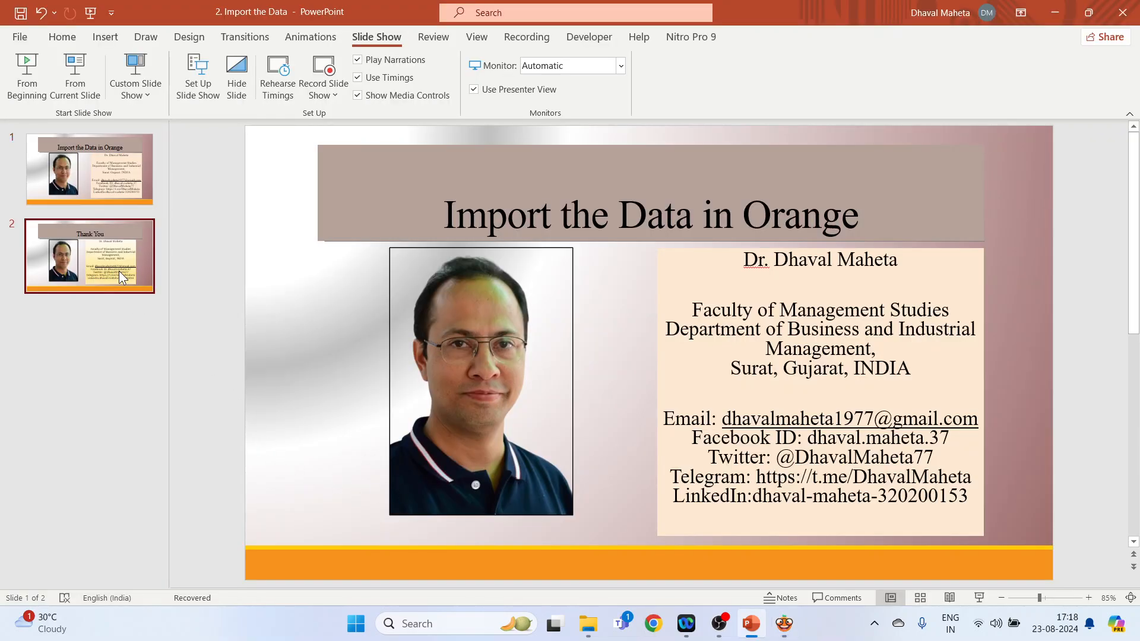